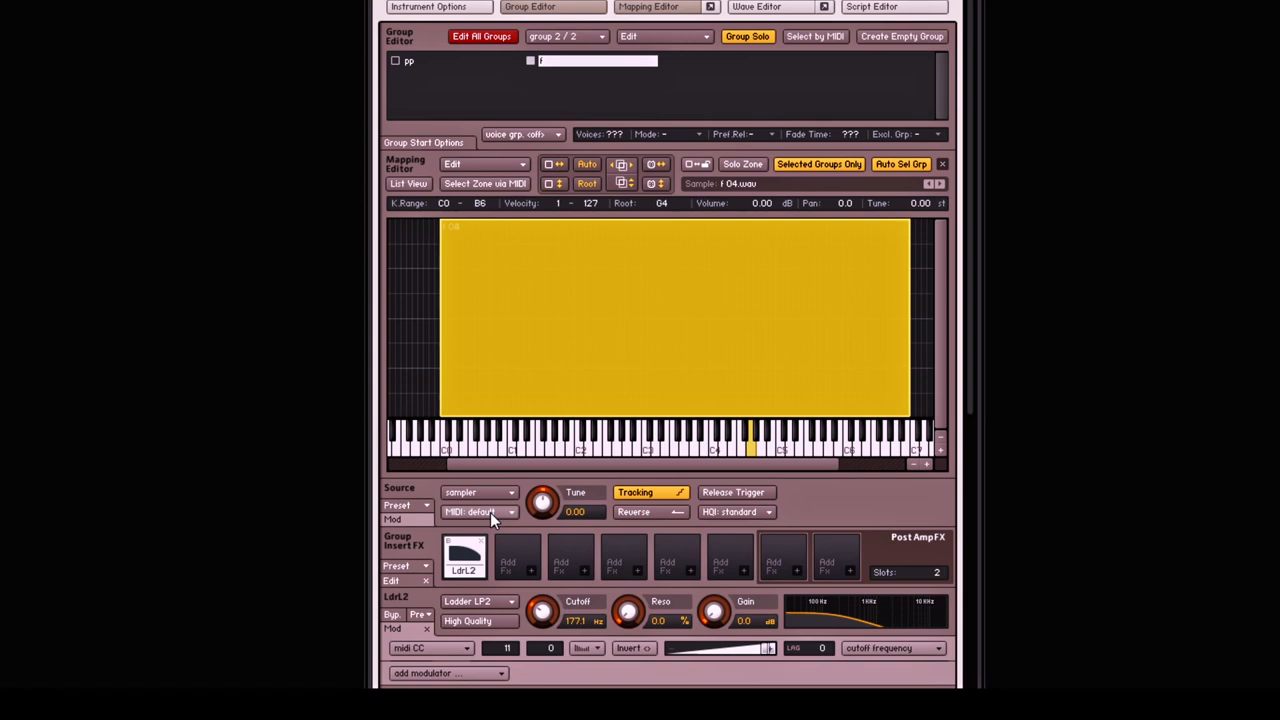
mouse_move(650, 476)
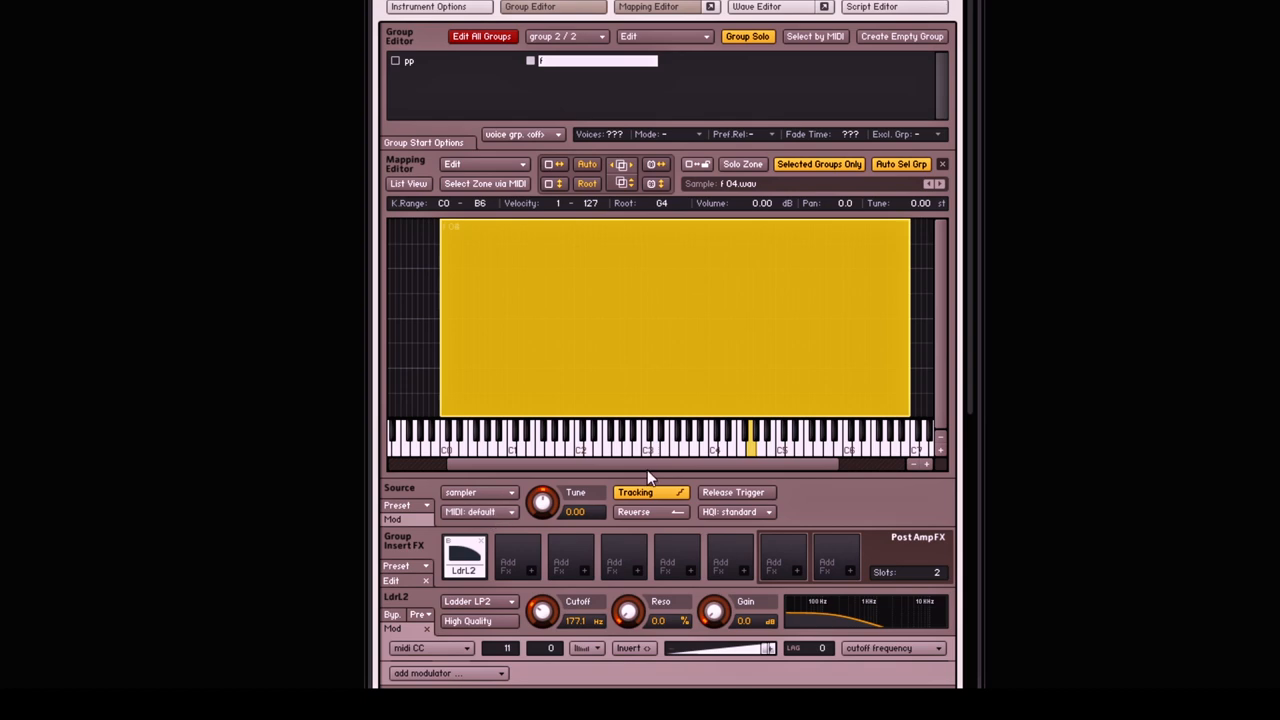
mouse_move(438, 8)
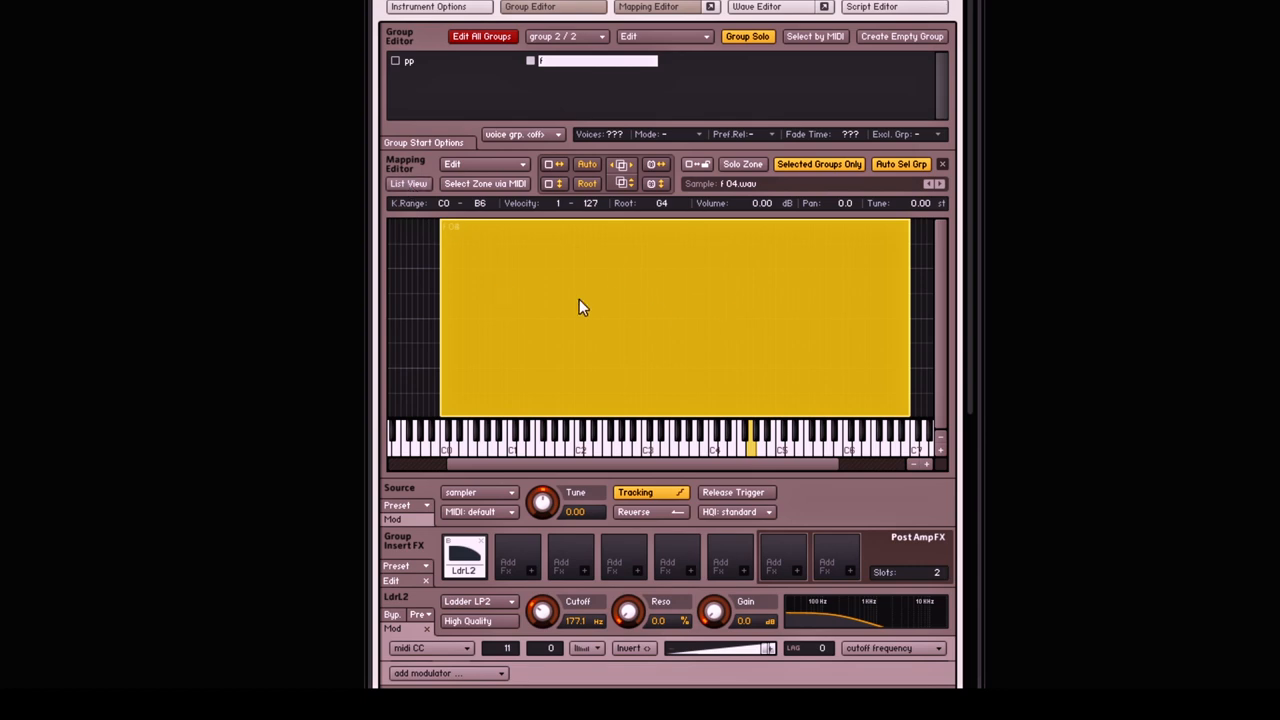
Switch the Mapping Editor to list view and show the pp02 zone's waveform in the Wave Editor
left_click(408, 184)
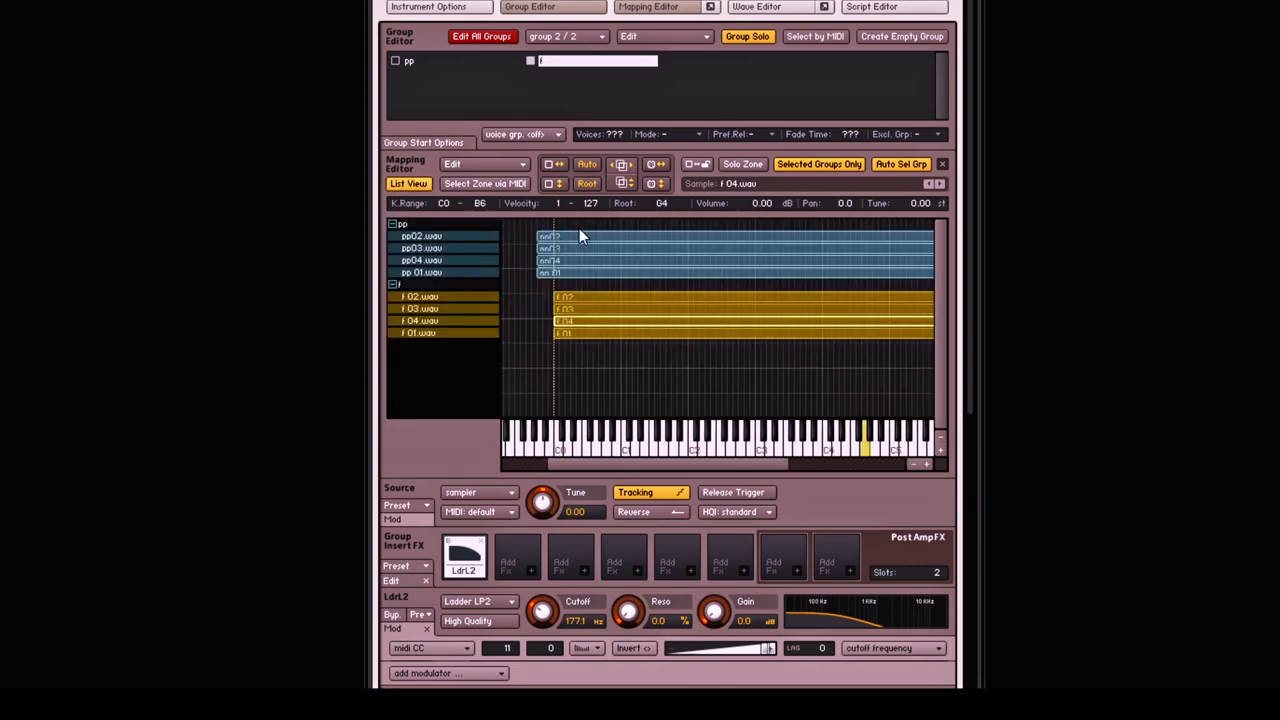
left_click(420, 236)
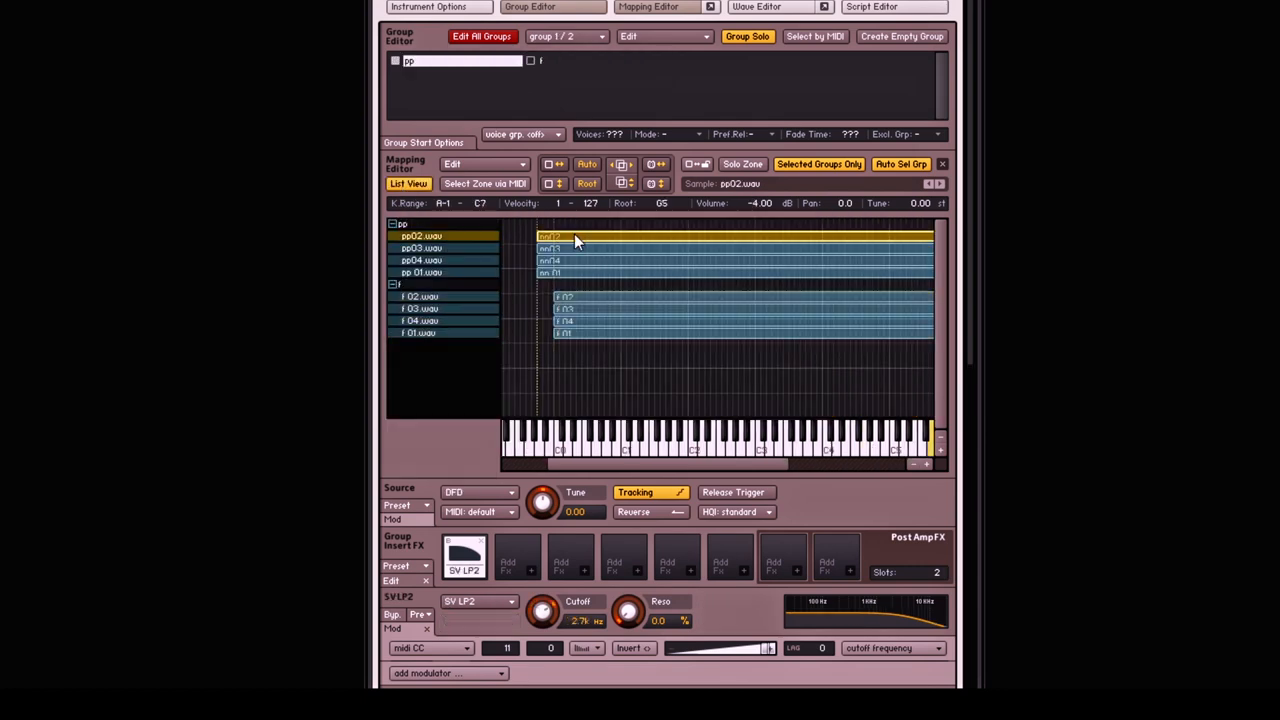
left_click(762, 6)
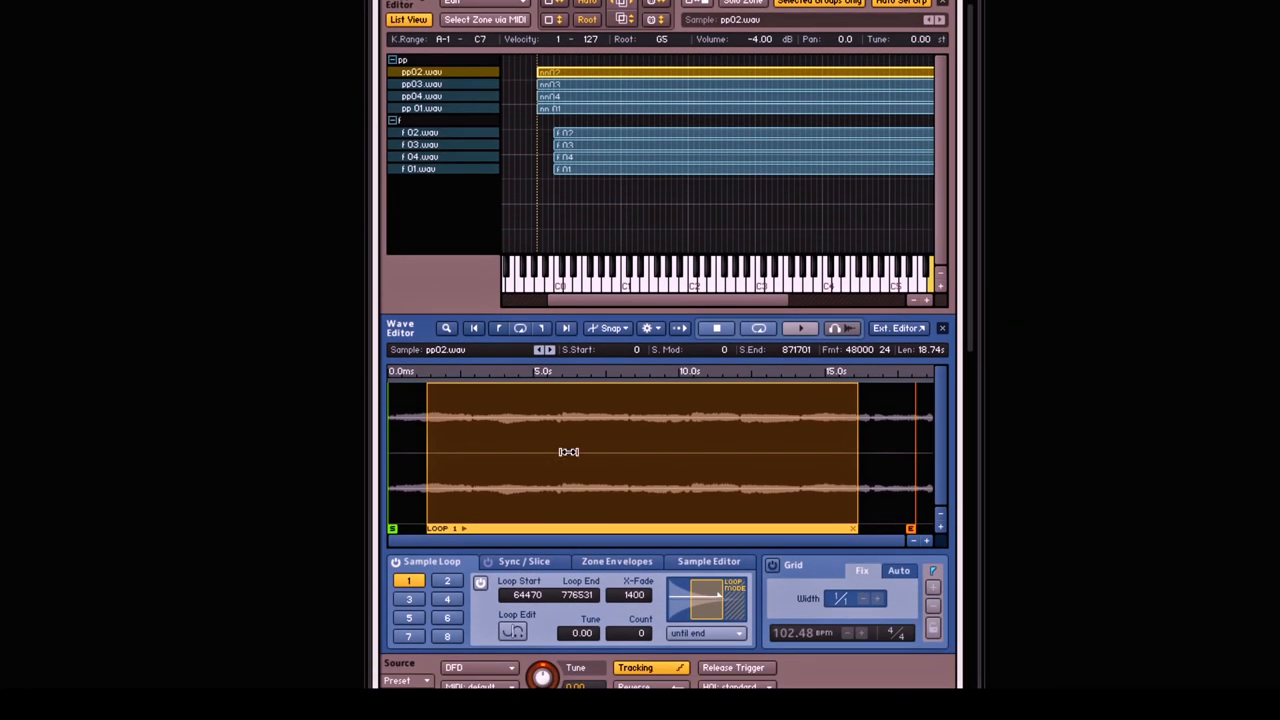
Step through the pp01, f03 and f01 zones to compare their loops in the Wave Editor
left_click(422, 96)
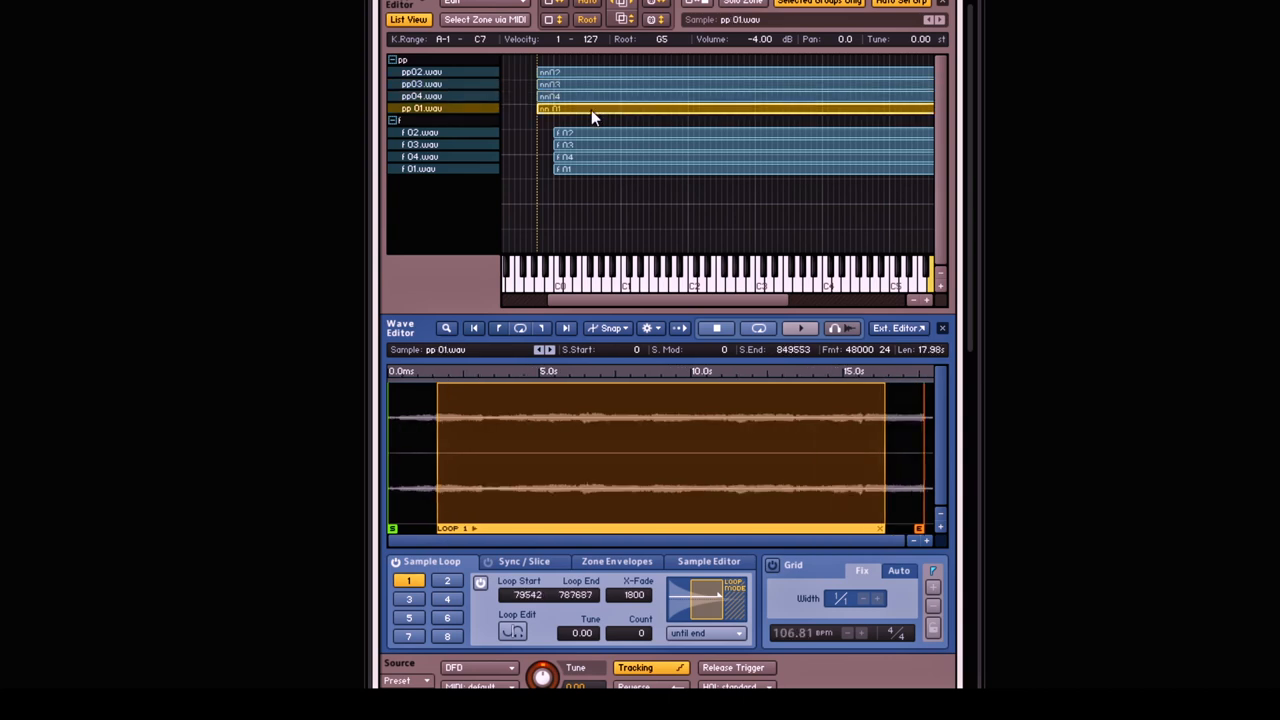
left_click(418, 132)
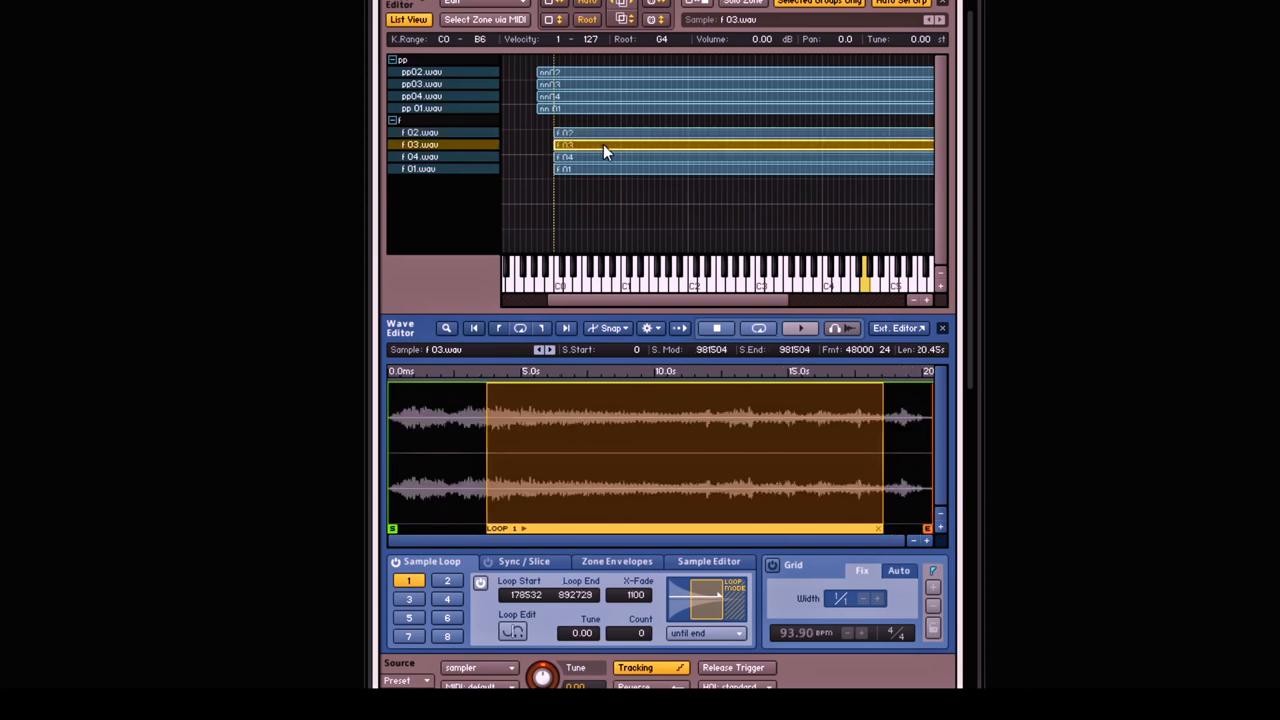
mouse_move(604, 164)
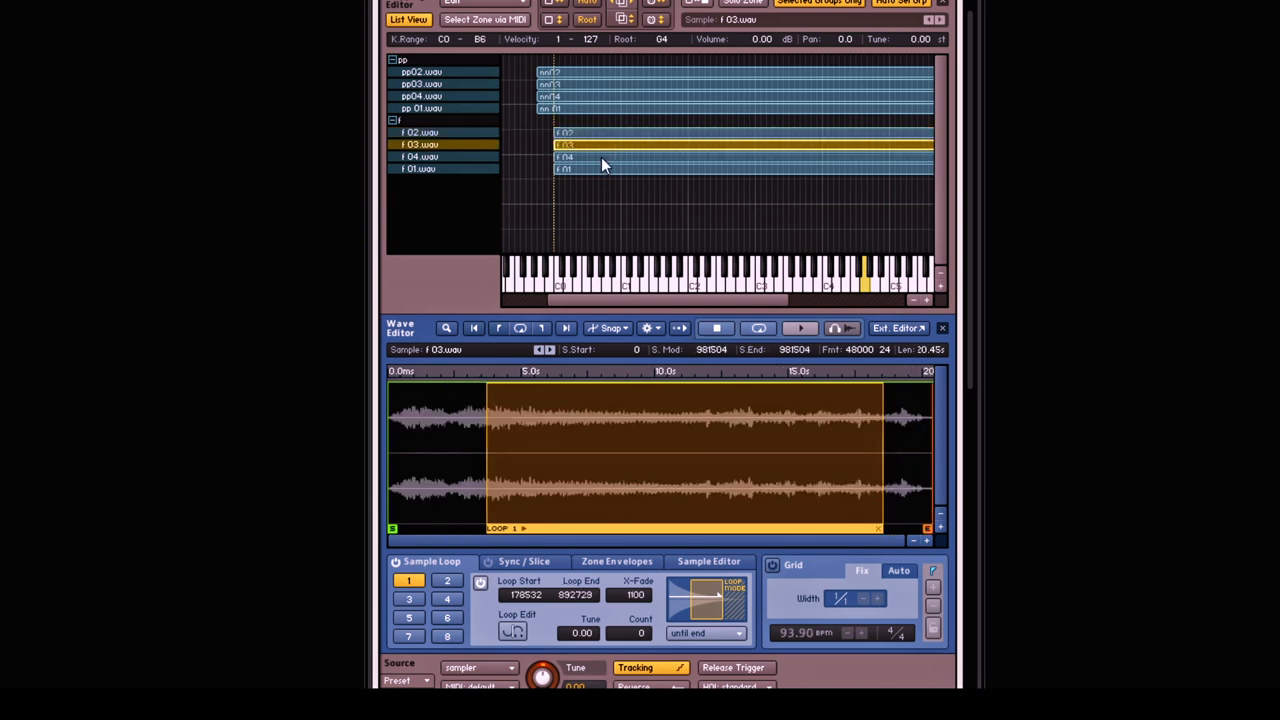
left_click(428, 156)
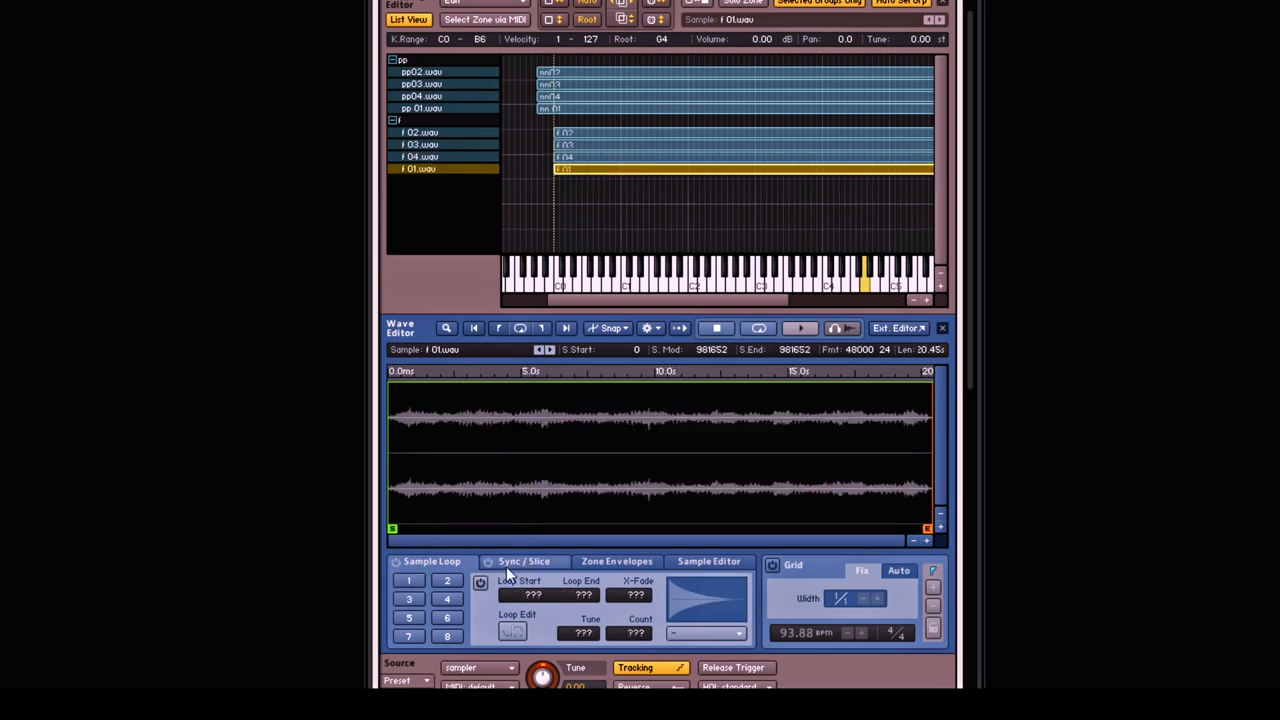
Enable loop 1 on f01 and drag its start earlier and its end back from the sample tail
left_click(408, 580)
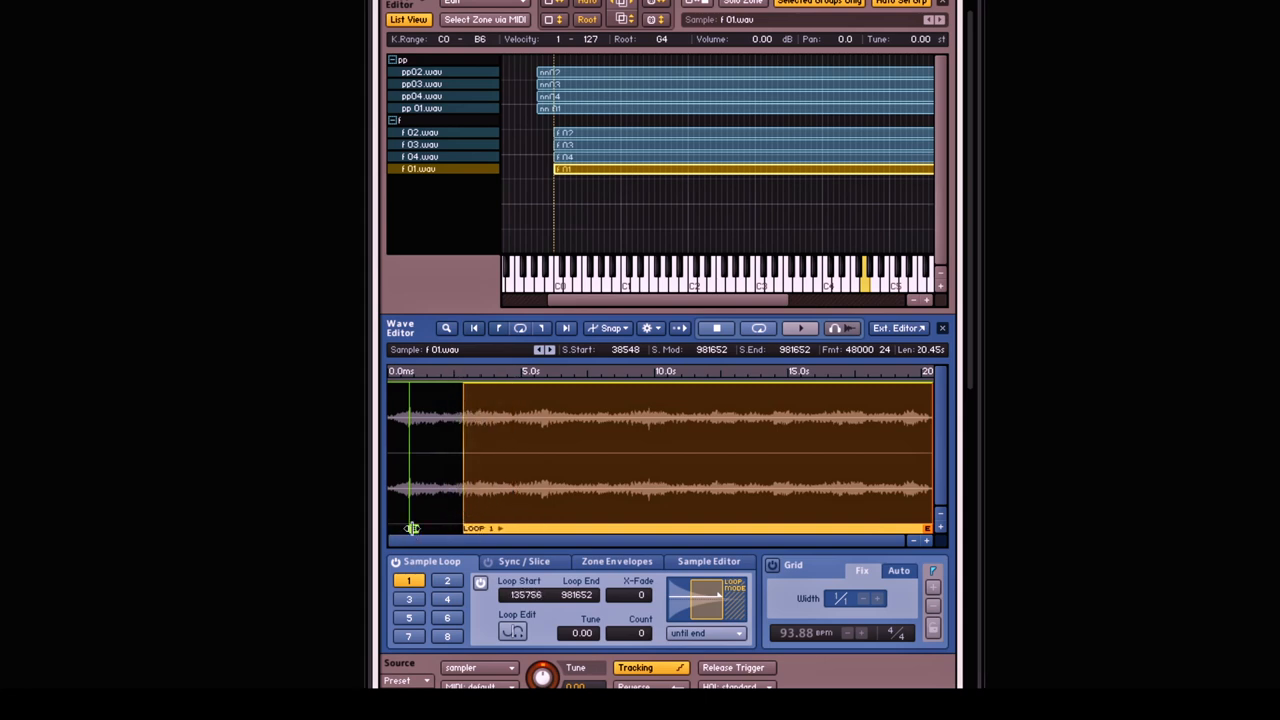
left_click_drag(412, 528, 424, 528)
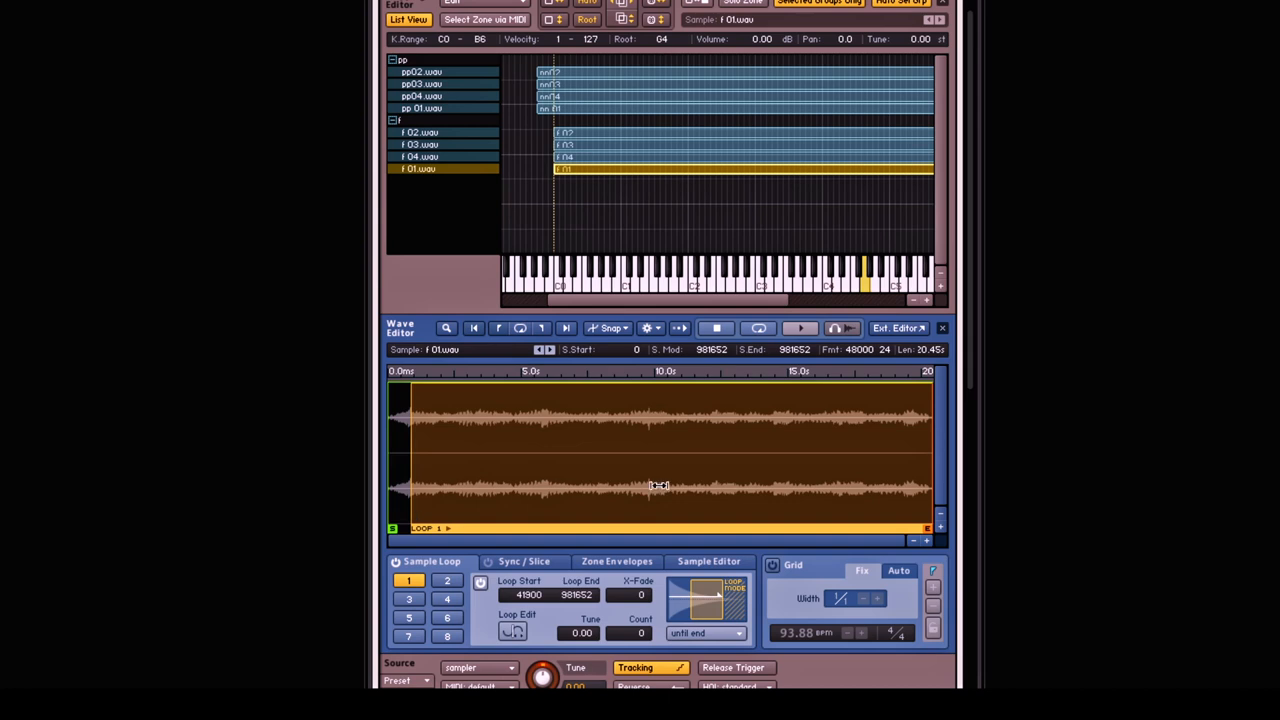
mouse_move(404, 504)
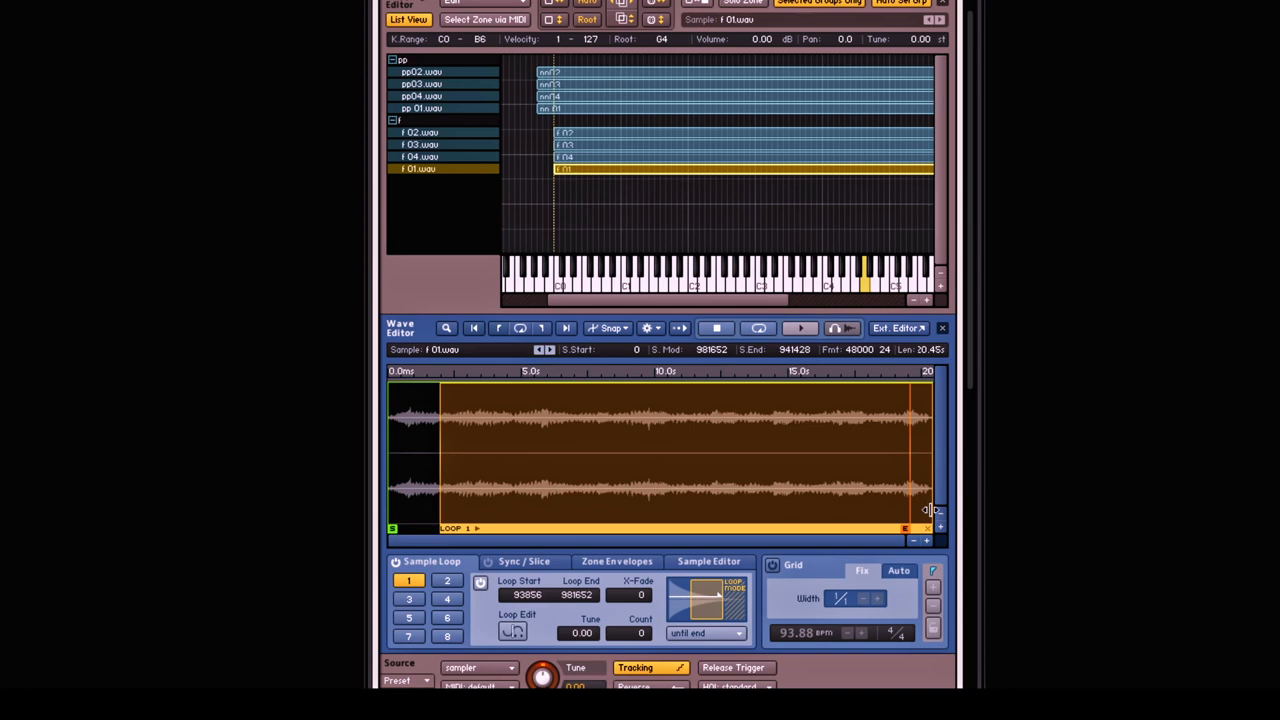
left_click_drag(904, 524, 878, 524)
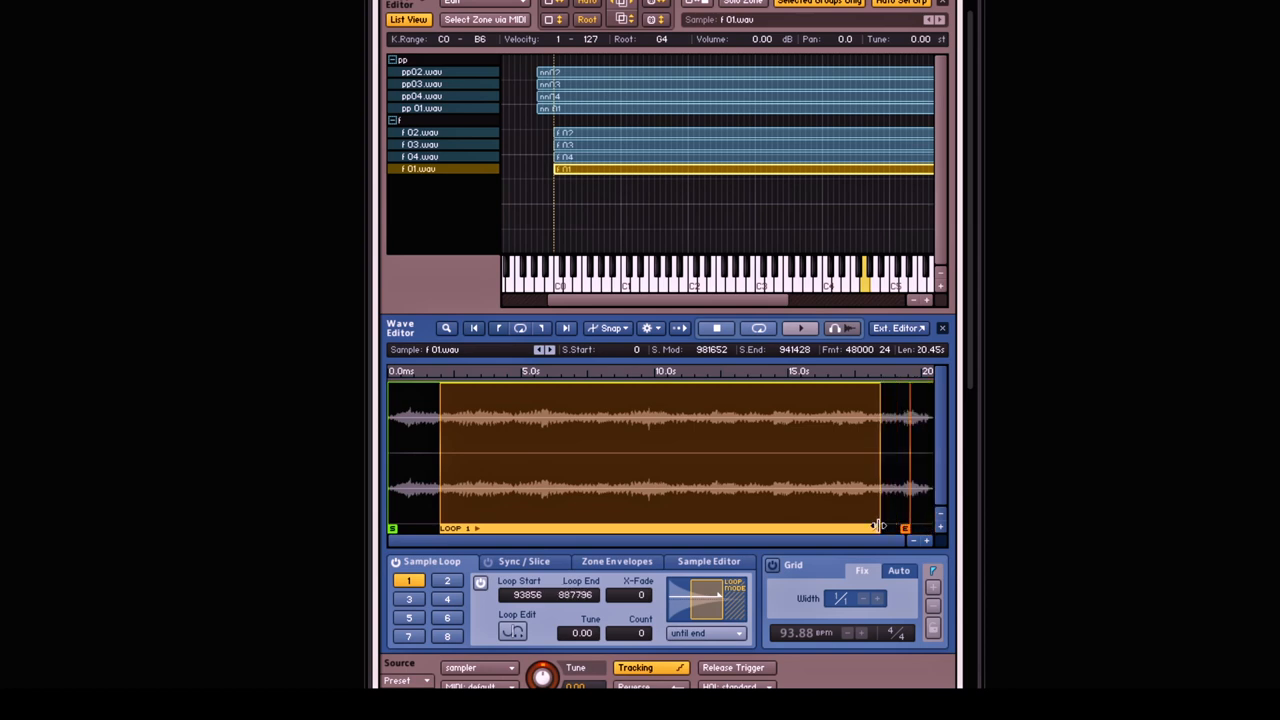
left_click_drag(904, 528, 876, 504)
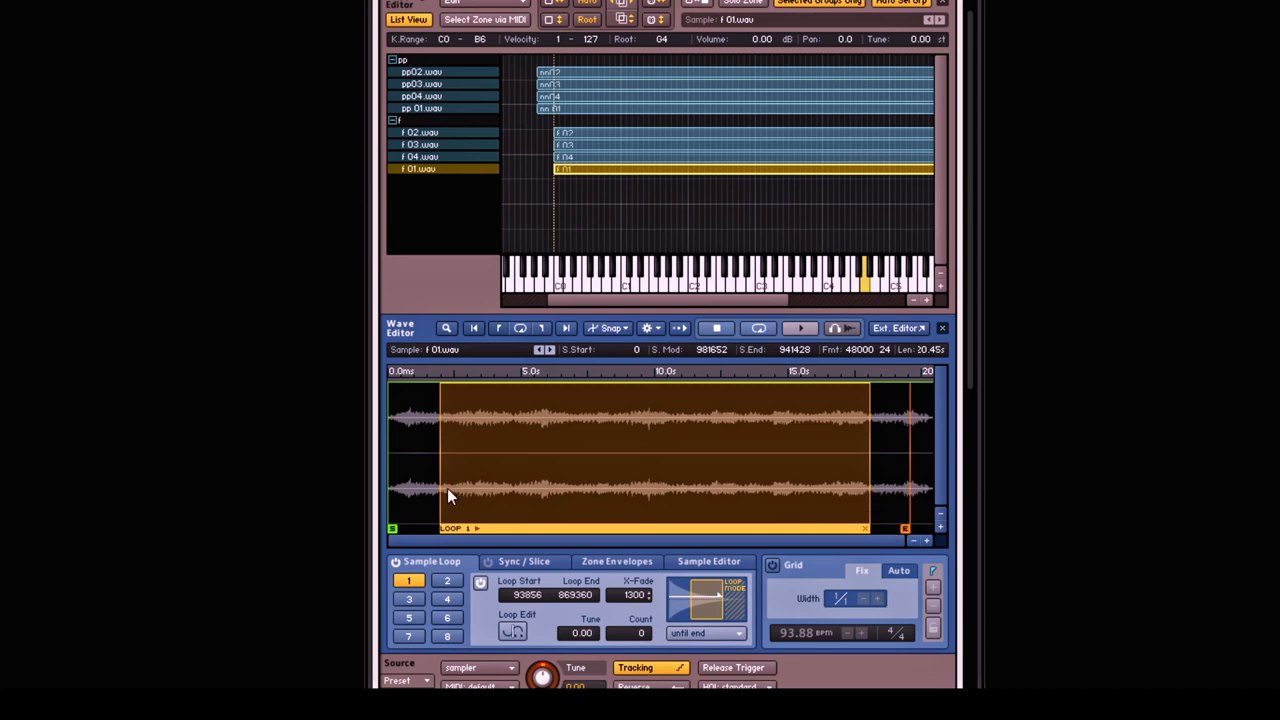
mouse_move(580, 562)
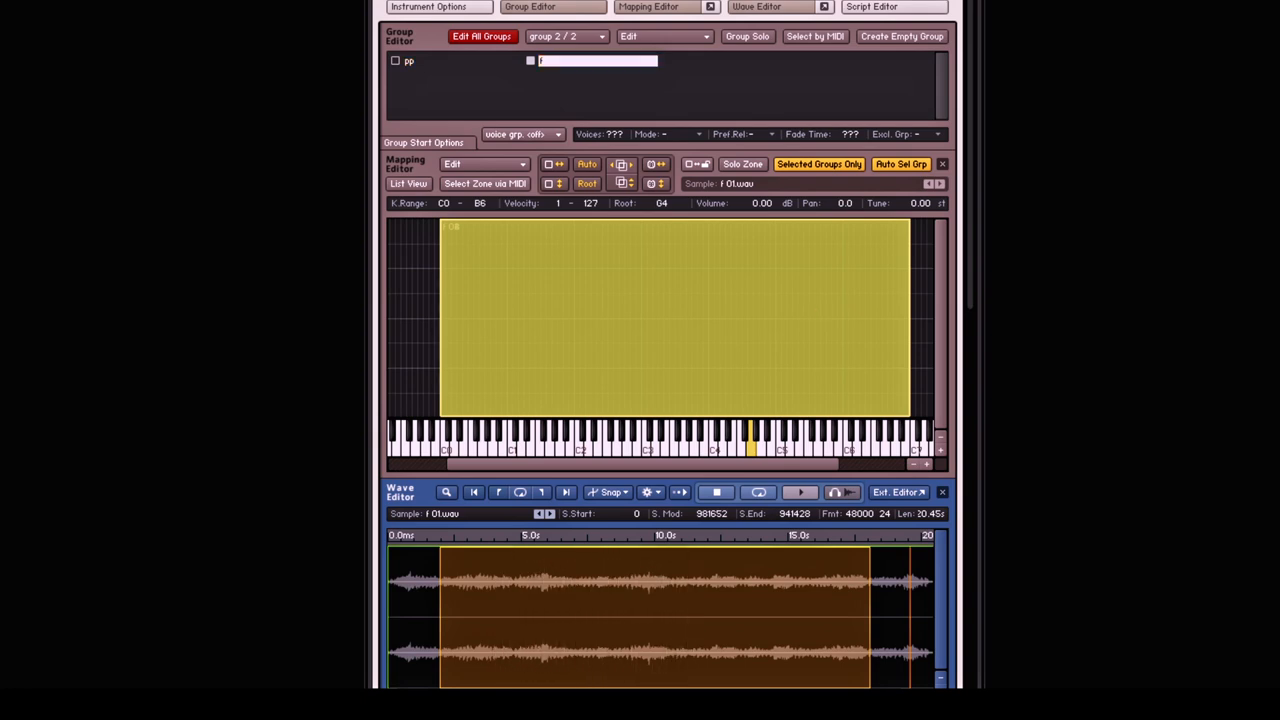
mouse_move(1022, 278)
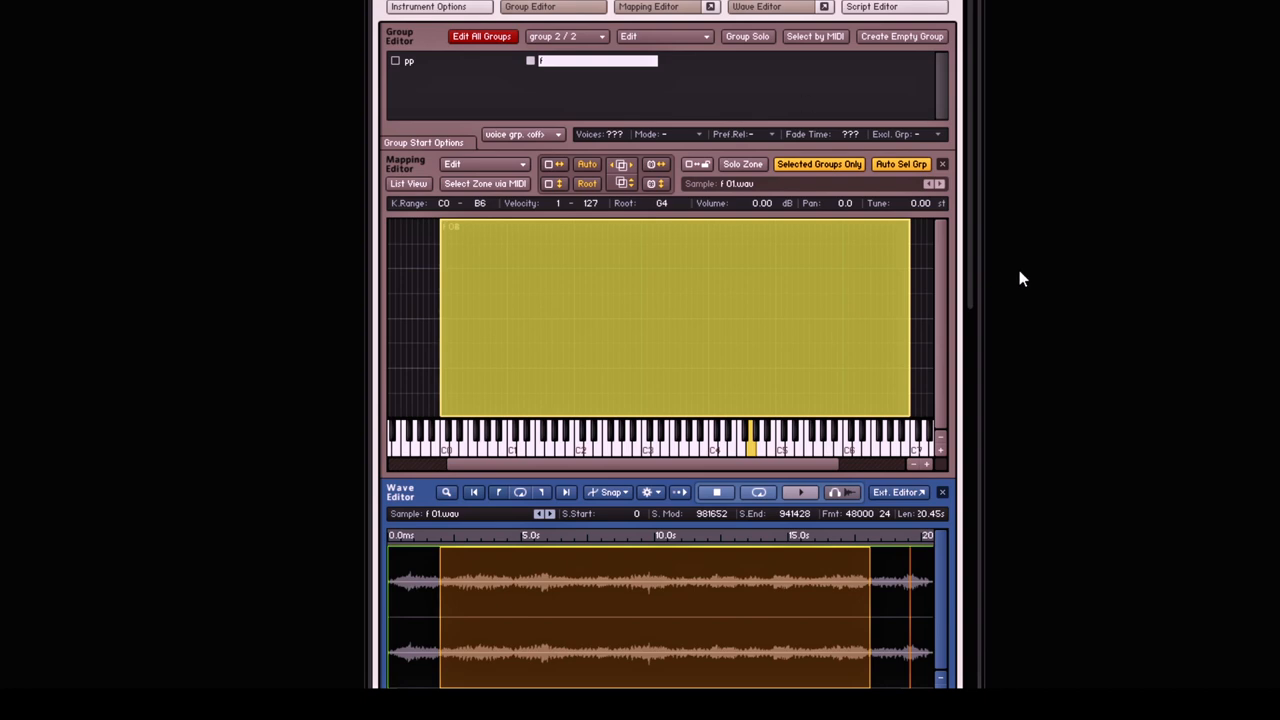
mouse_move(976, 300)
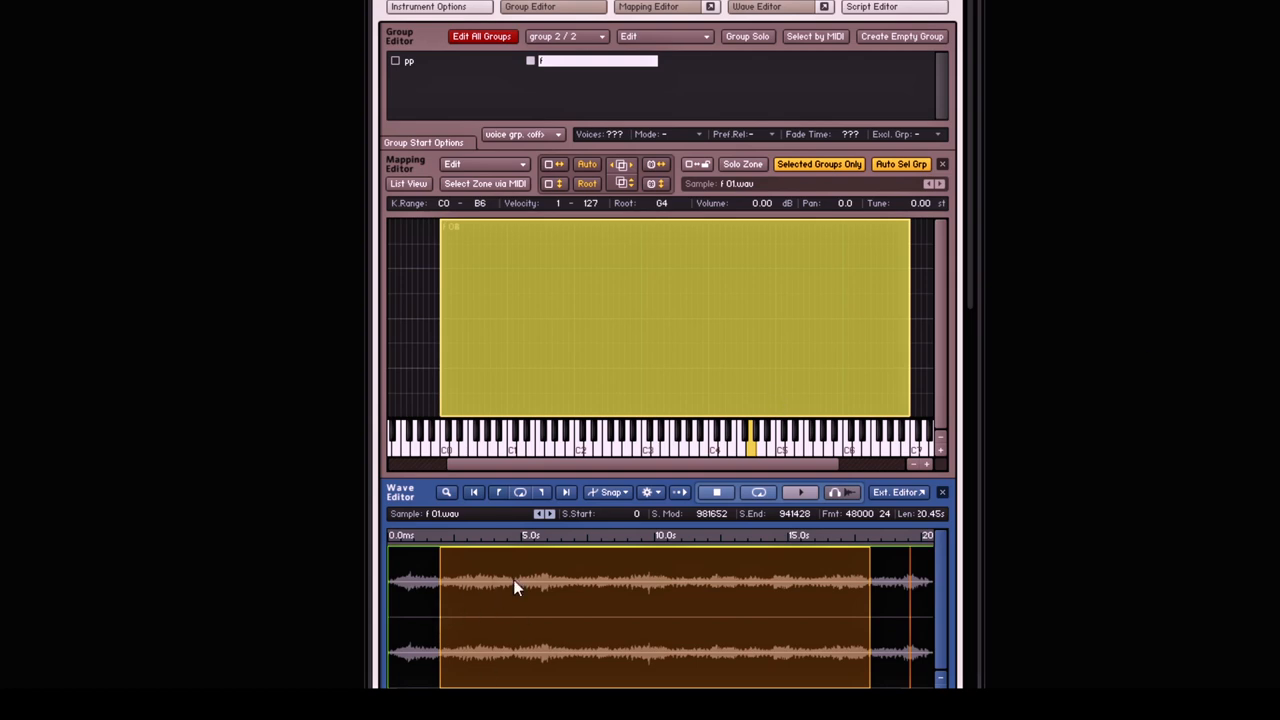
mouse_move(522, 578)
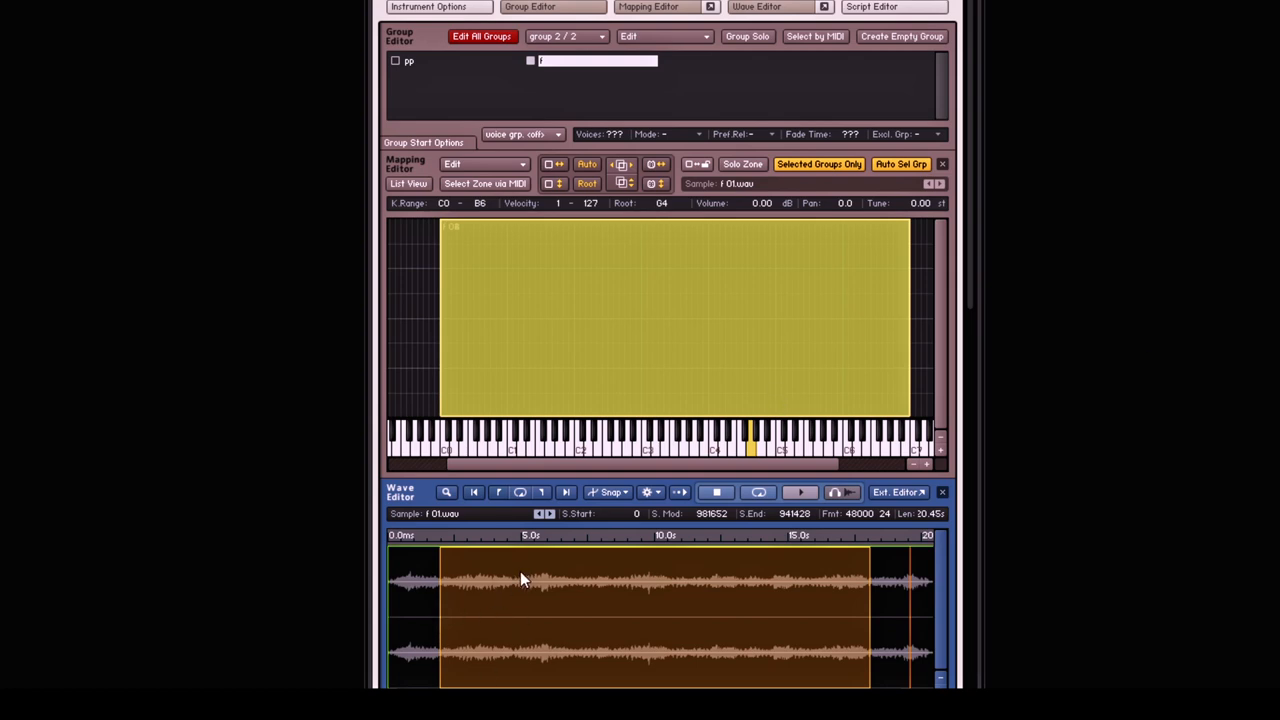
mouse_move(440, 624)
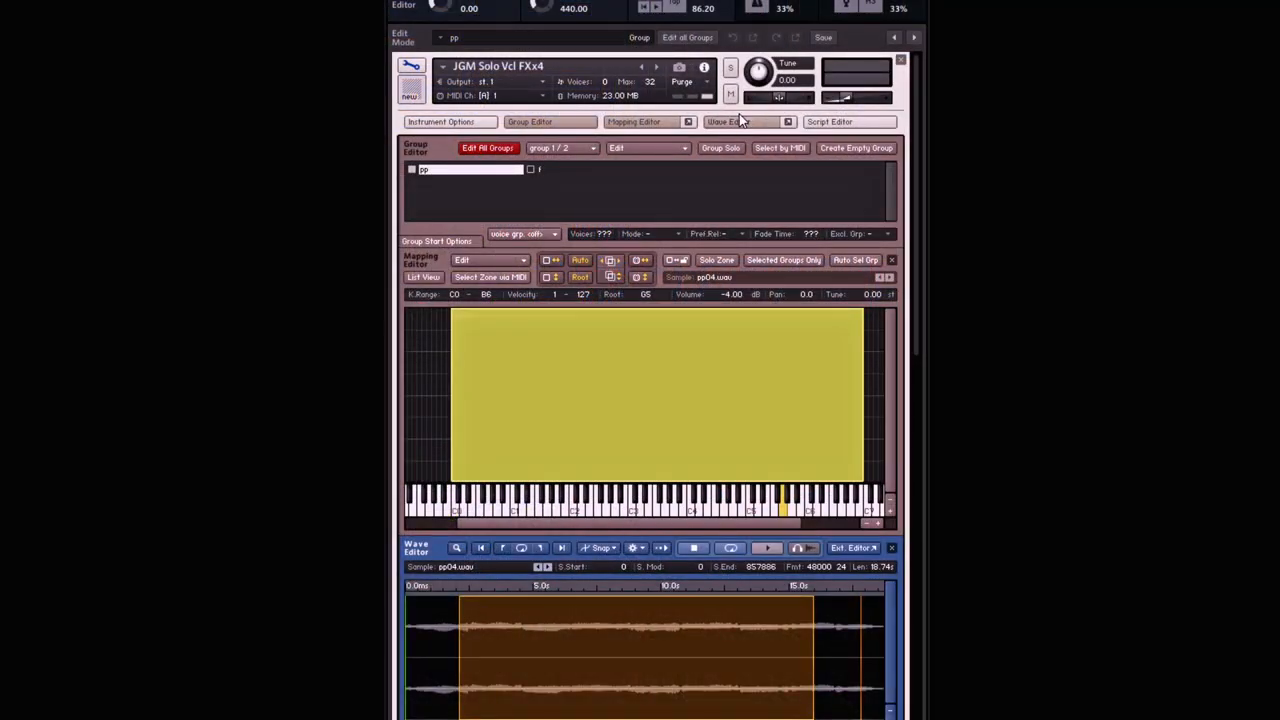
Show the Group Editor panels and enable Edit All Groups for the pp and f layers
left_click(644, 122)
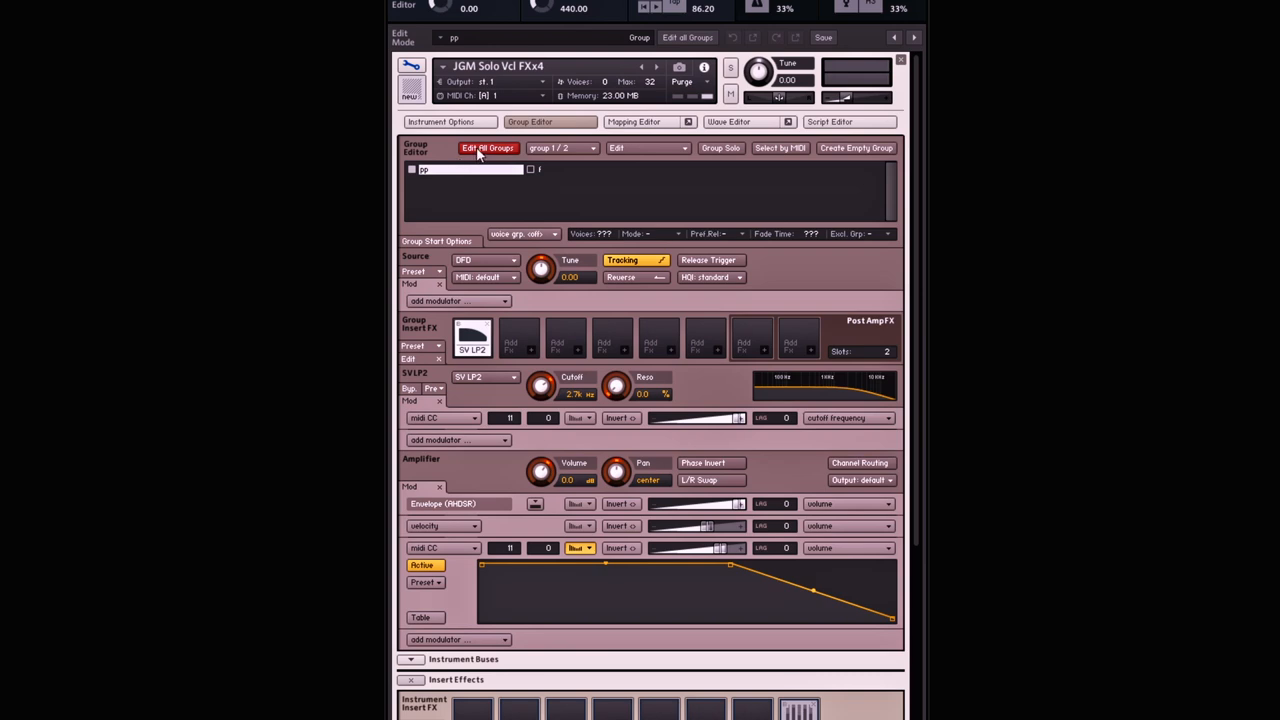
left_click(488, 148)
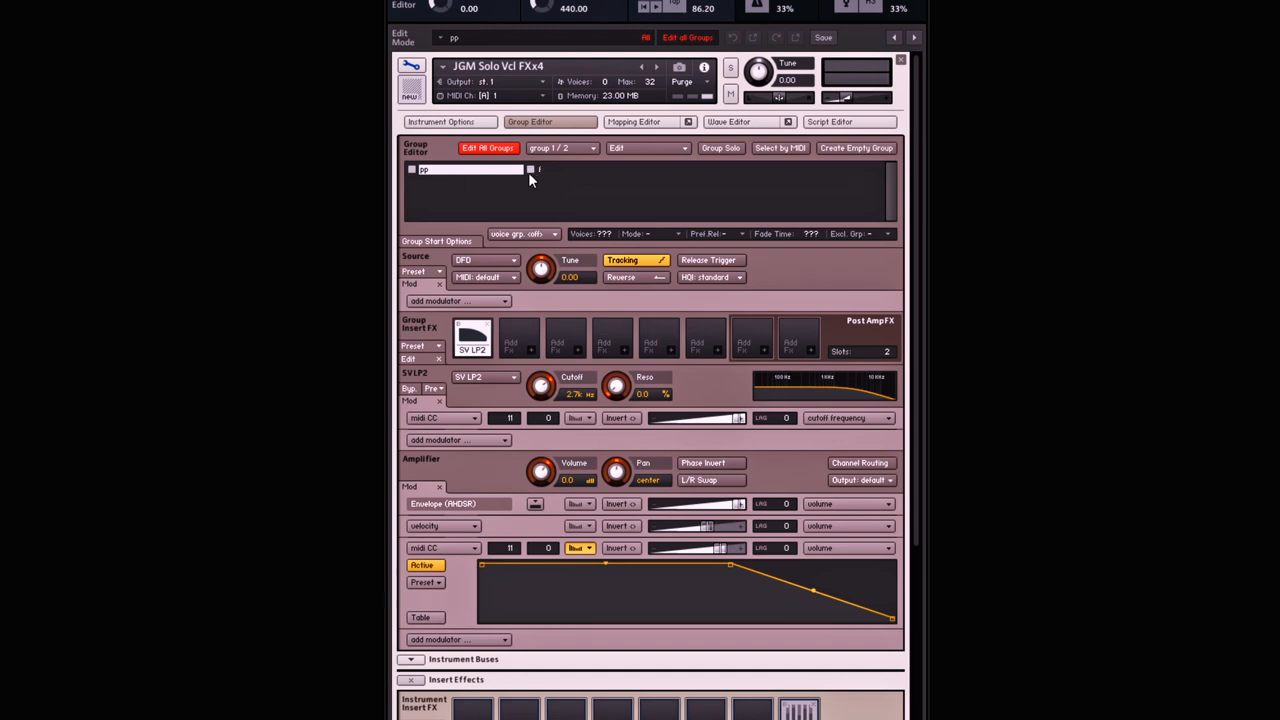
mouse_move(552, 182)
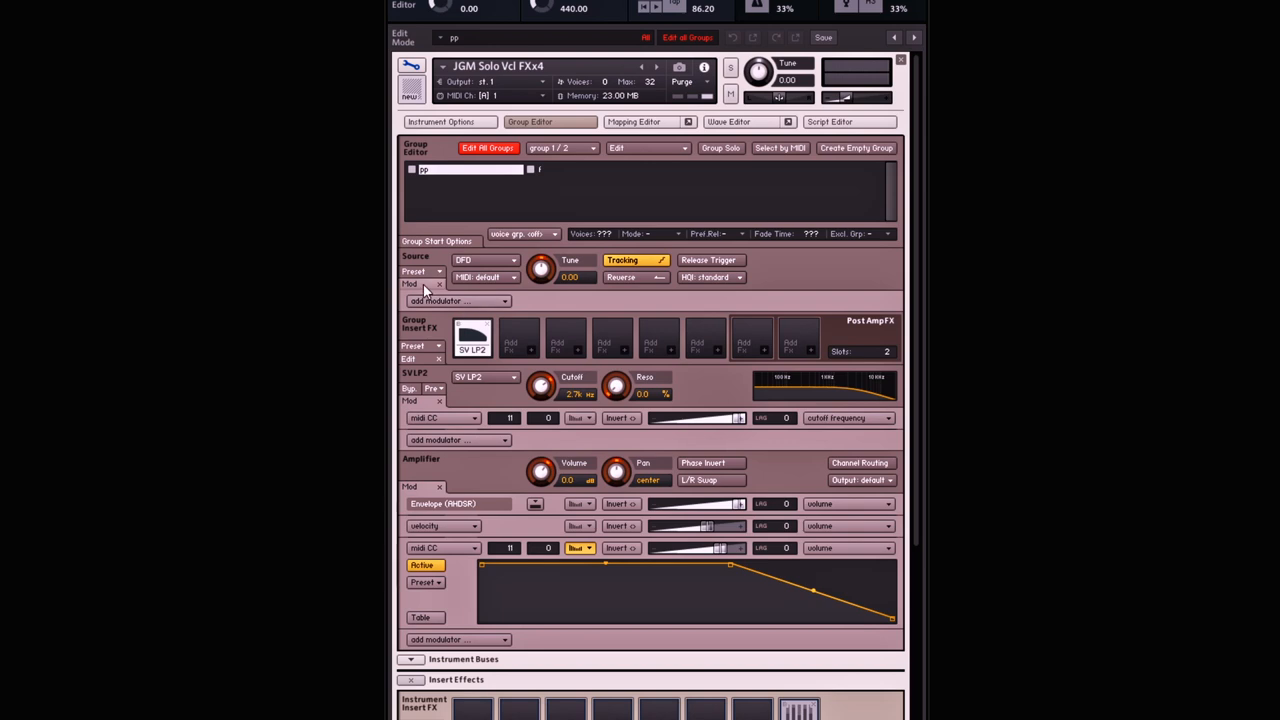
mouse_move(440, 300)
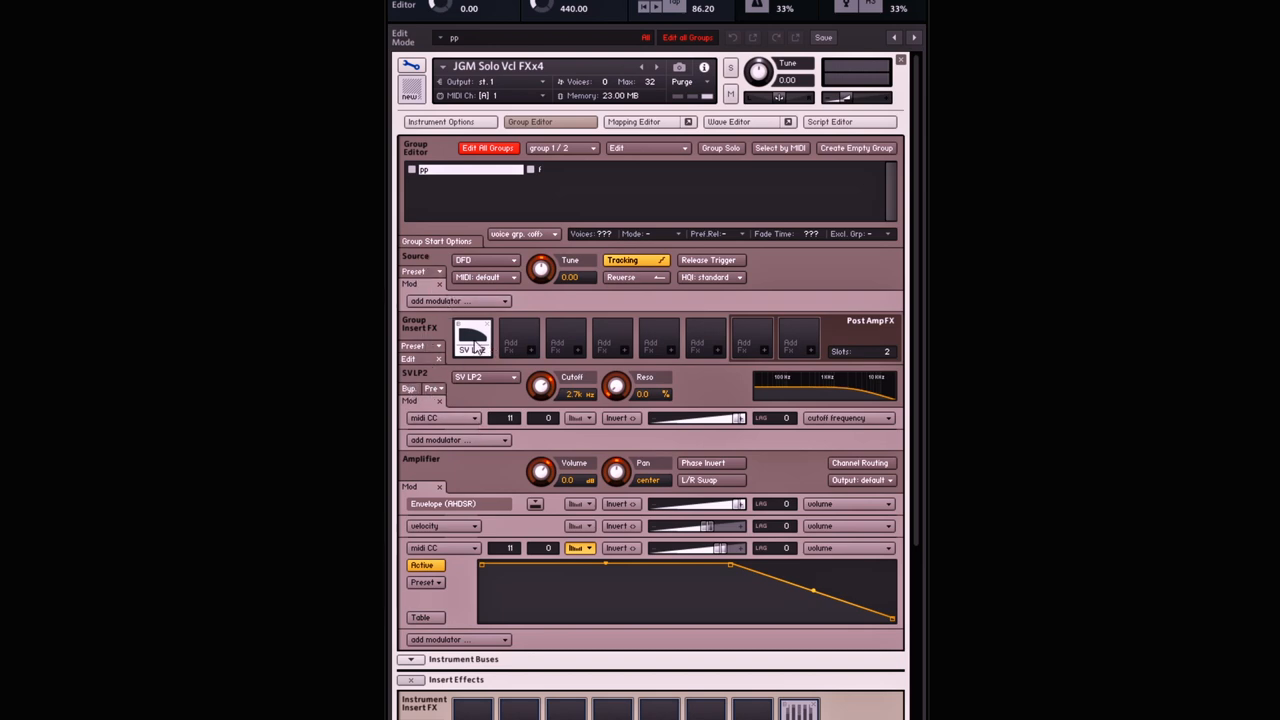
mouse_move(444, 300)
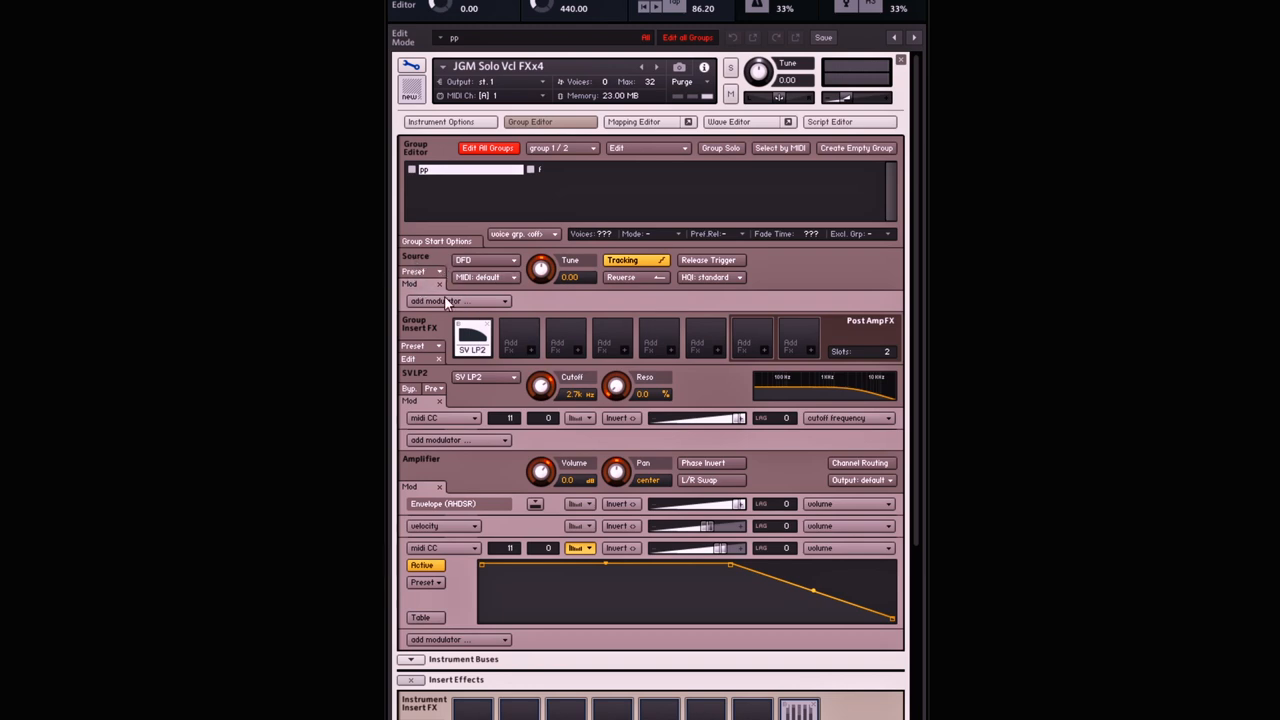
Add a random unipolar external modulator to the source targeting sample start
left_click(456, 300)
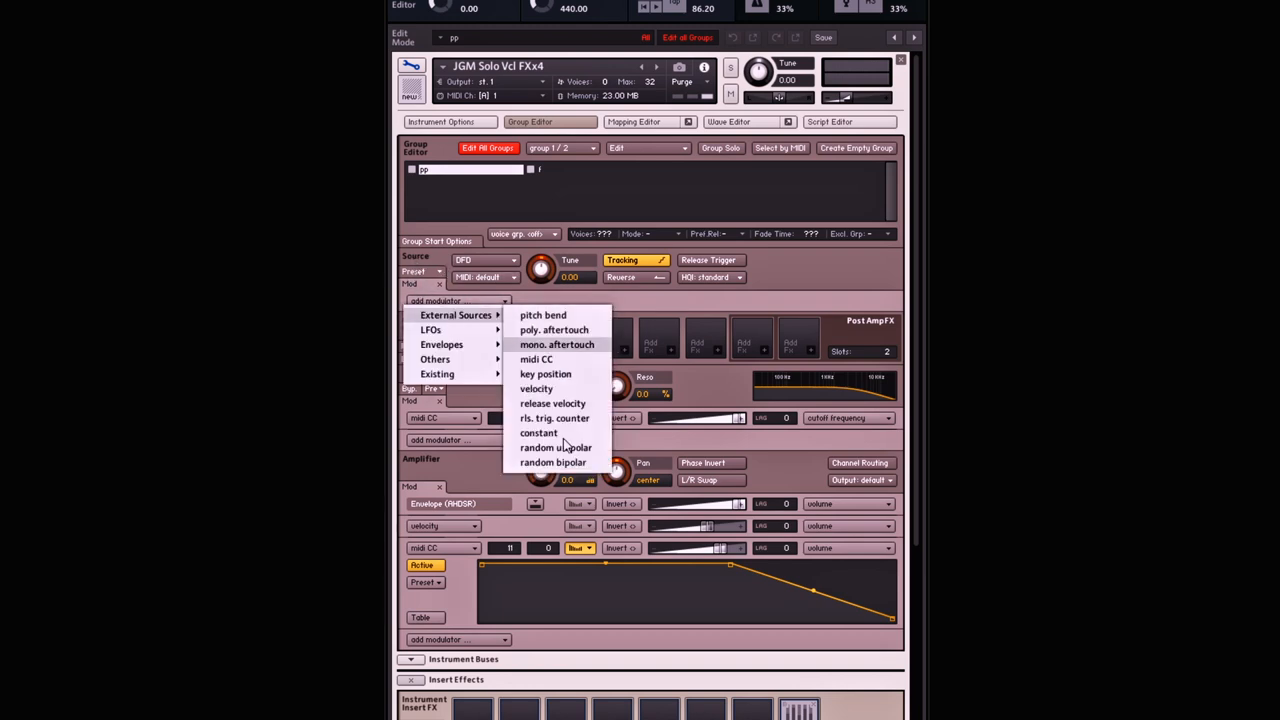
mouse_move(568, 448)
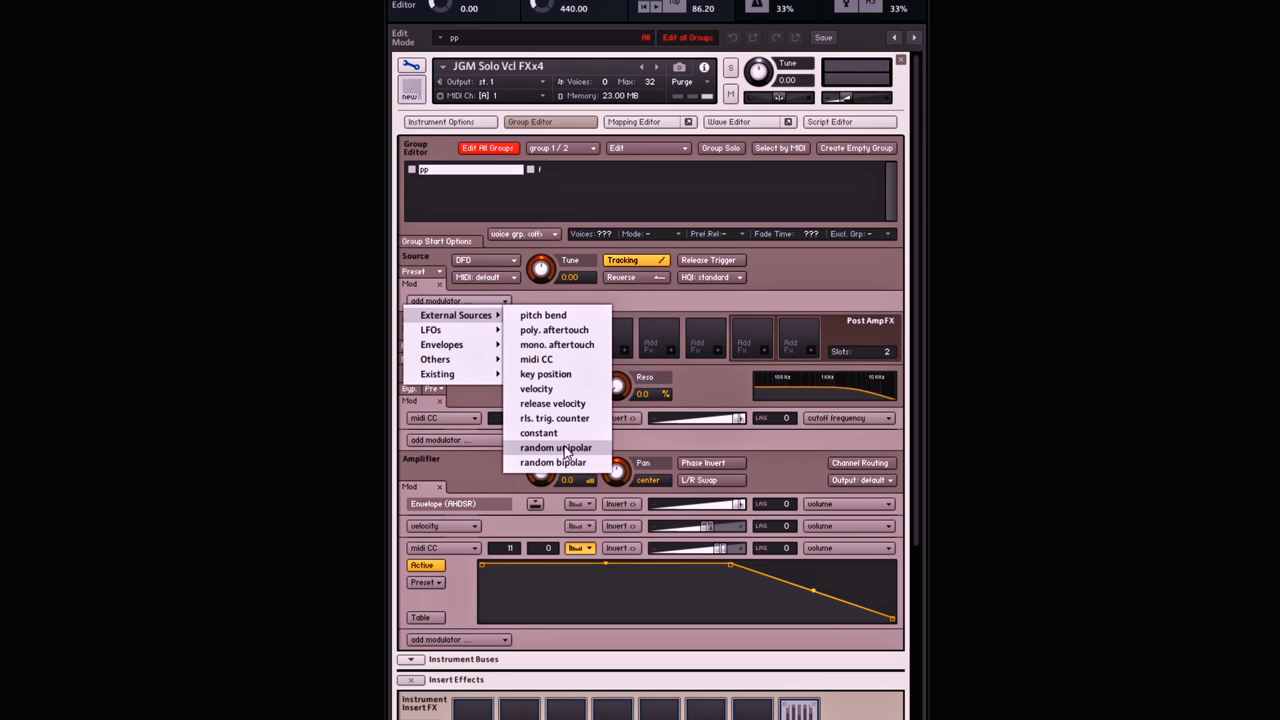
left_click(552, 448)
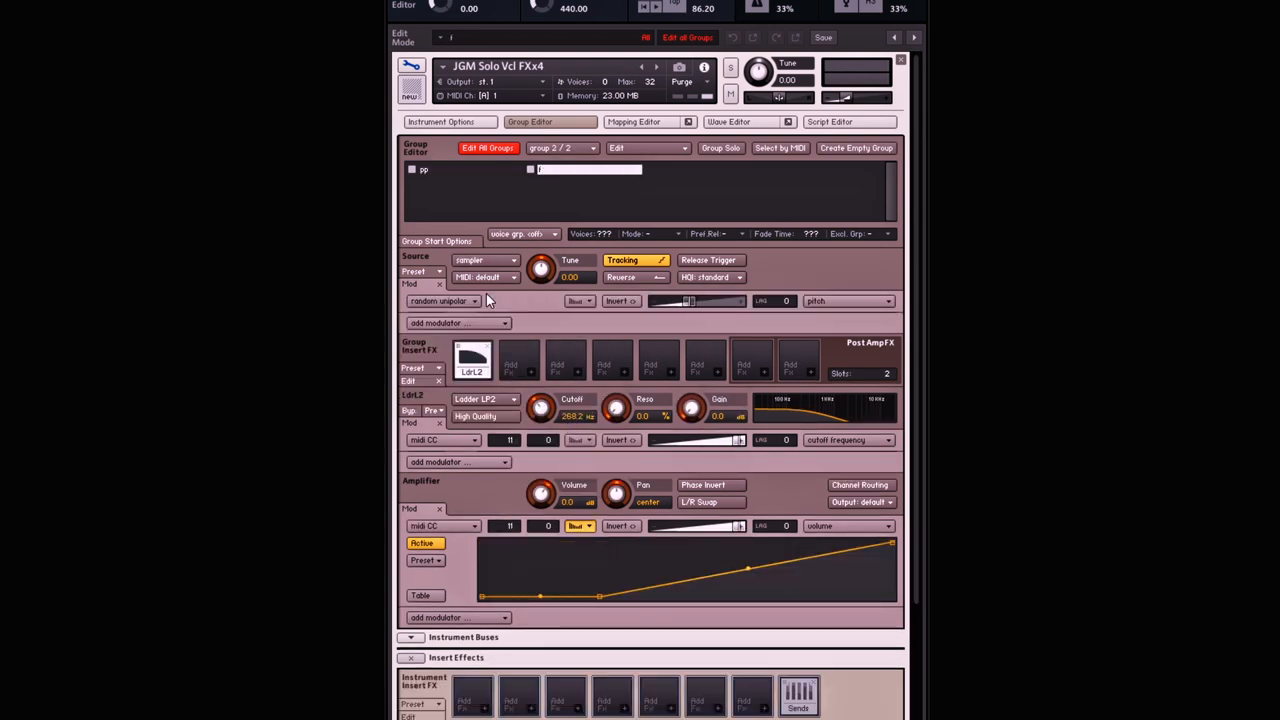
mouse_move(424, 174)
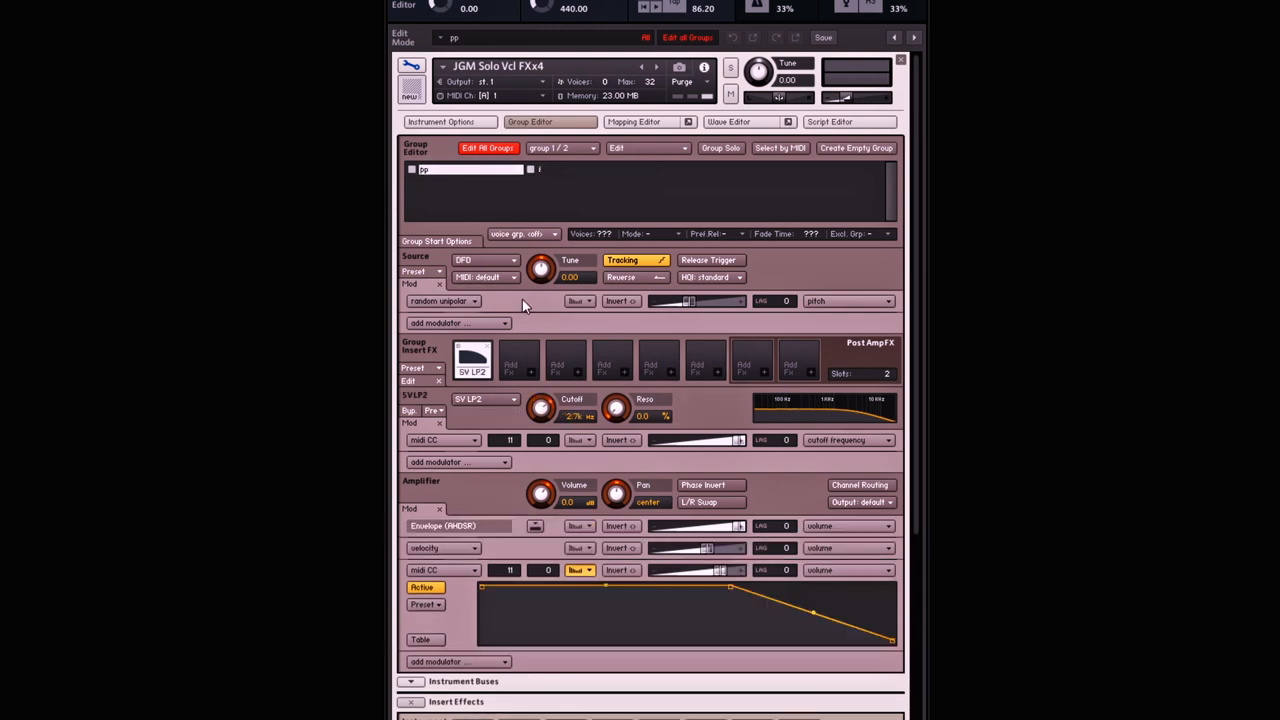
left_click(880, 300)
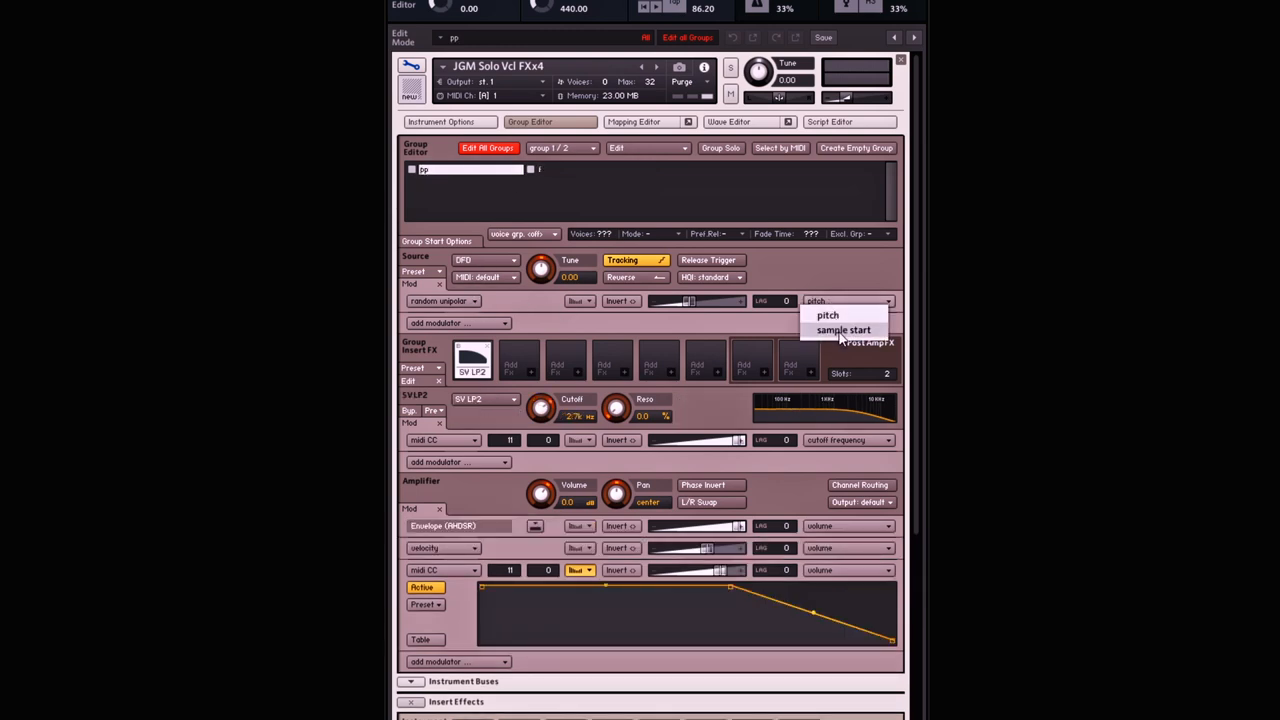
left_click(840, 330)
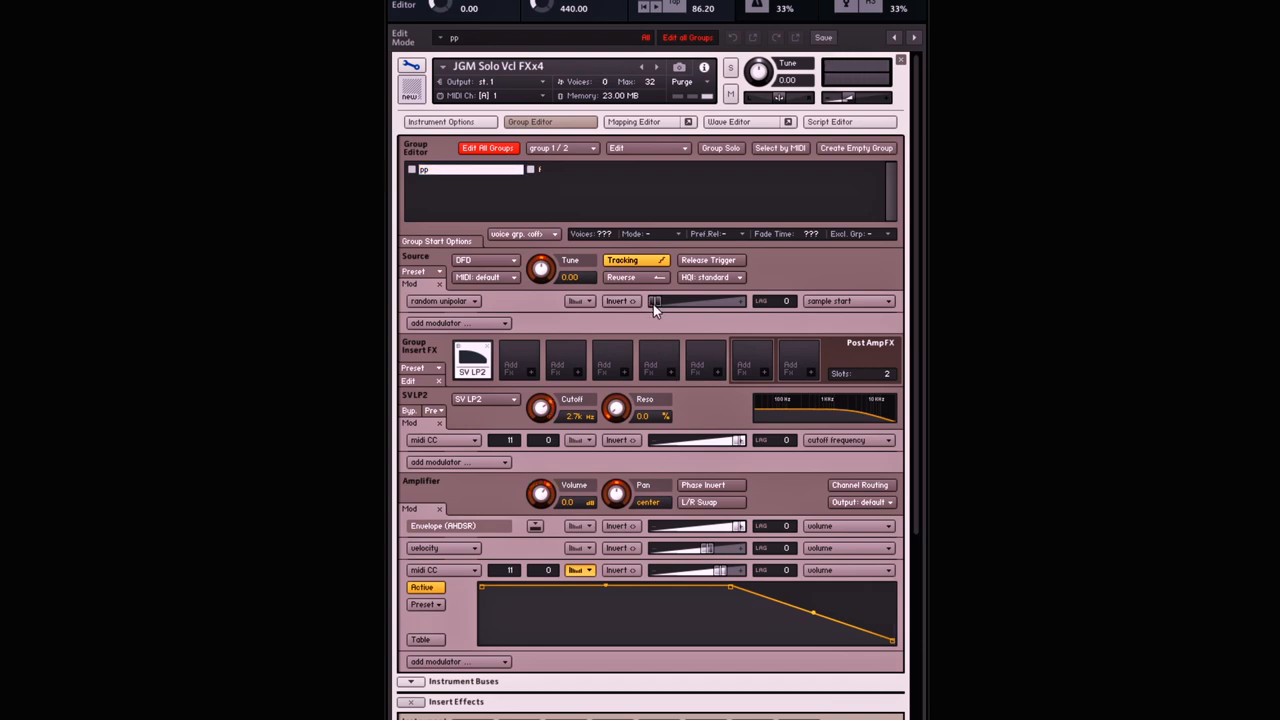
Raise the random unipolar modulator's sample-start intensity slider
left_click_drag(656, 300, 716, 300)
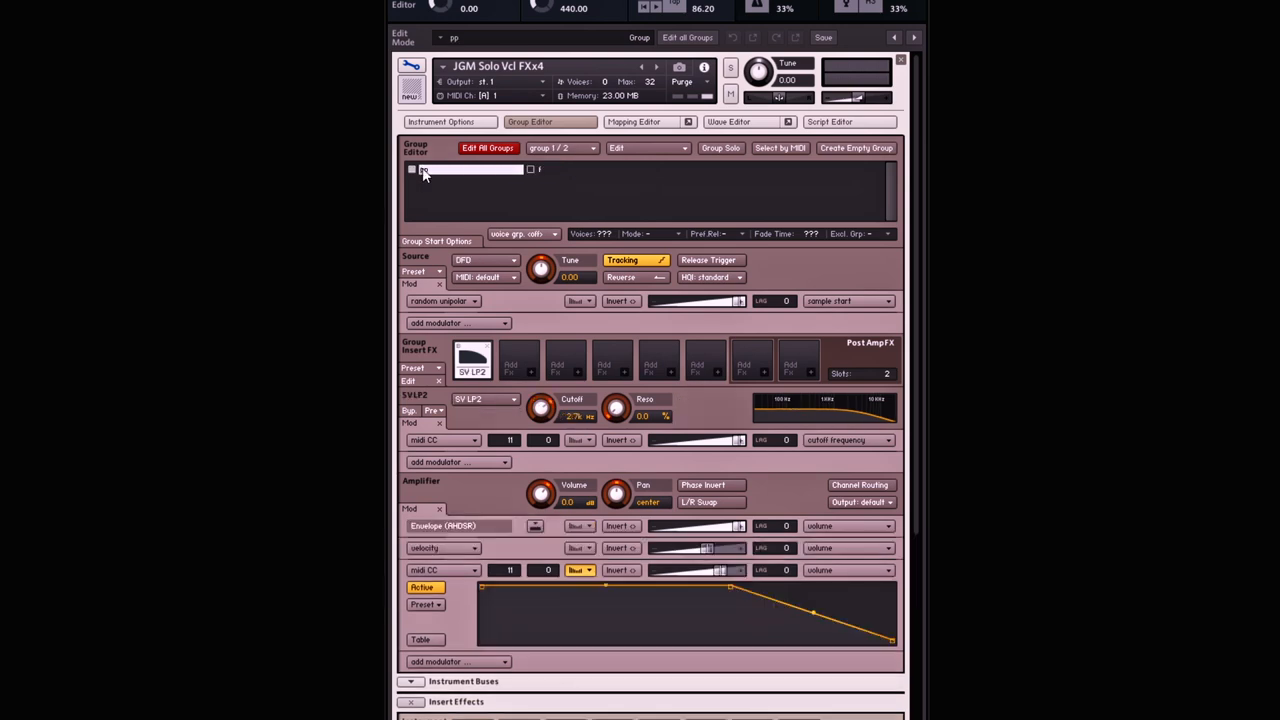
Switch the source from DFD to sampler mode and expand the pp group's AHDSR volume envelope
left_click(484, 260)
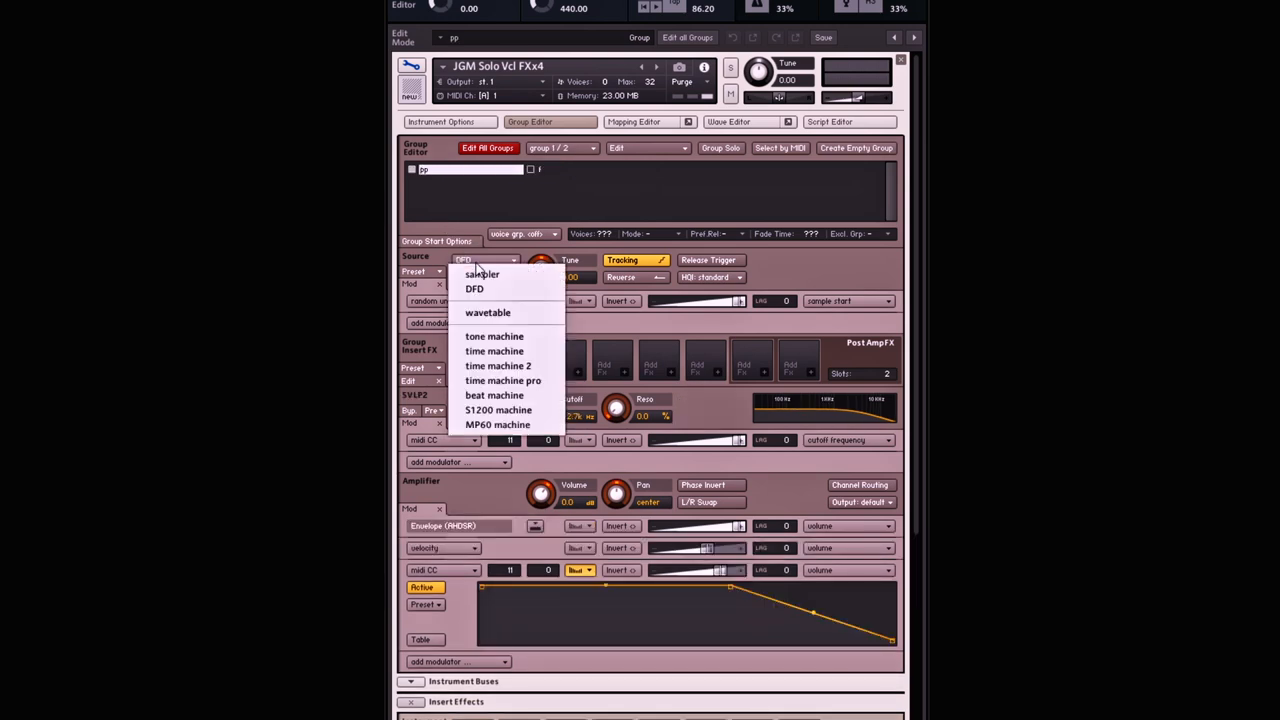
left_click(482, 274)
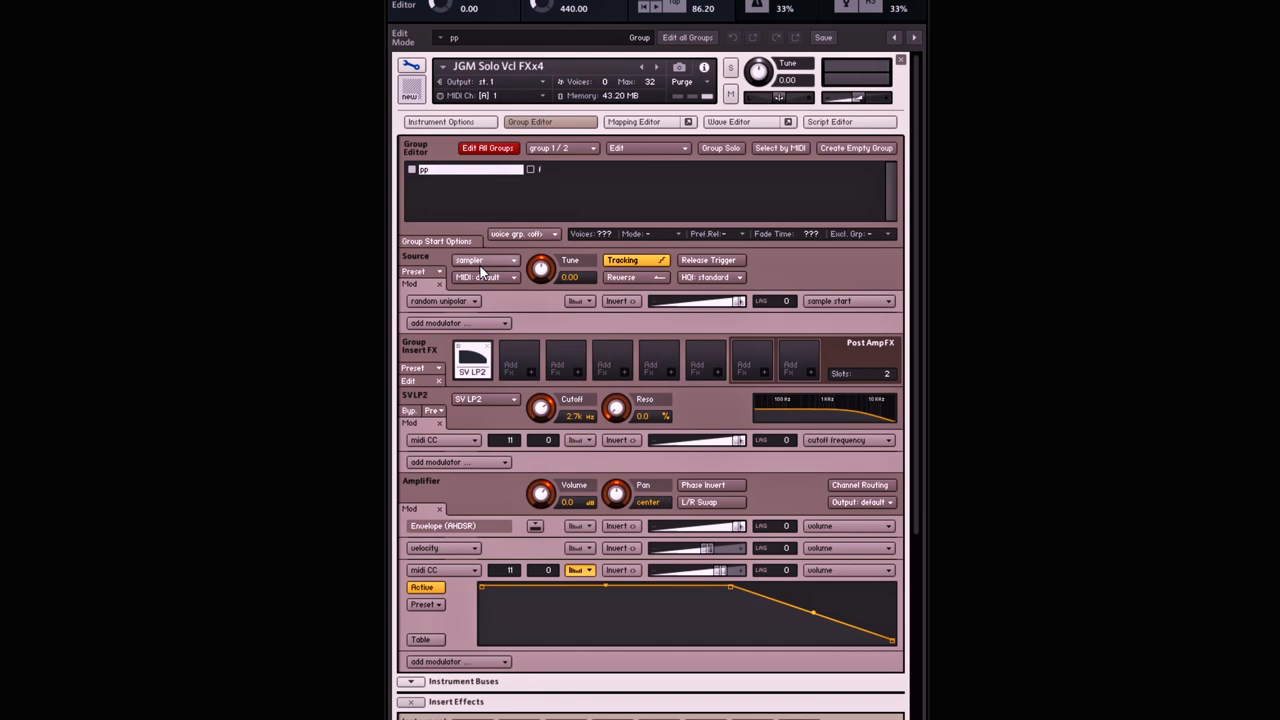
left_click(464, 168)
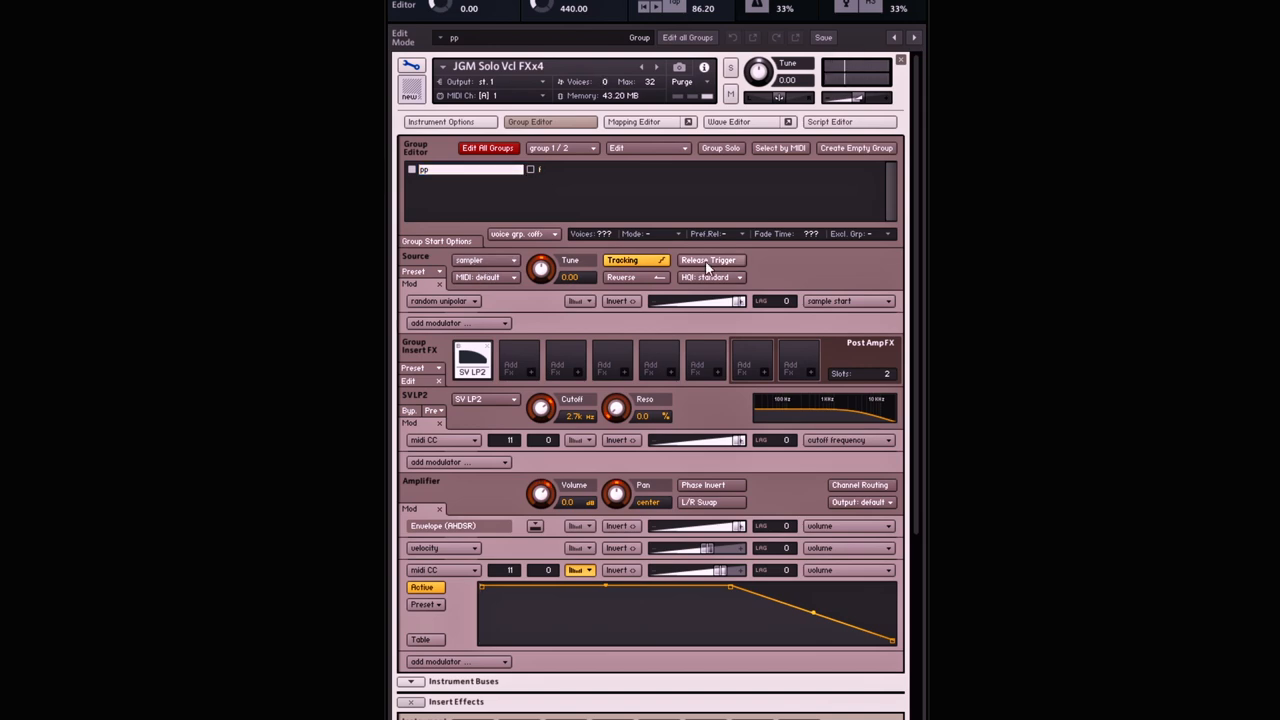
mouse_move(478, 240)
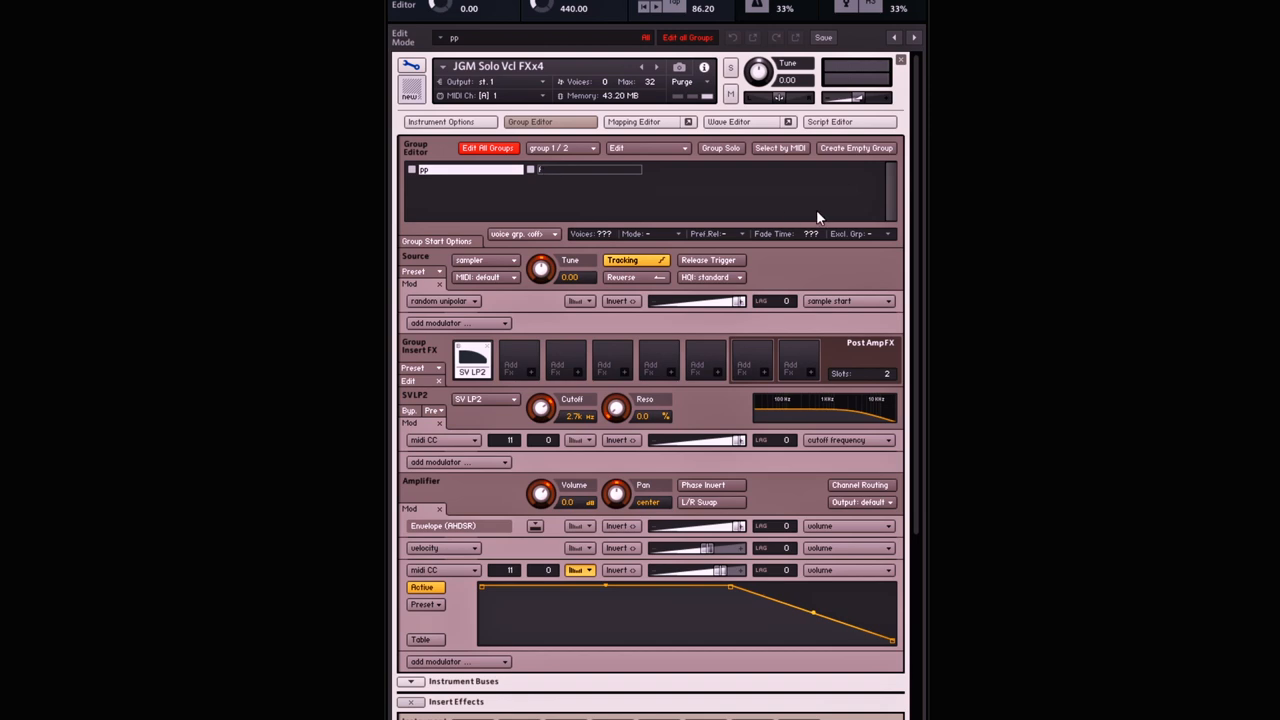
scroll("down", 3)
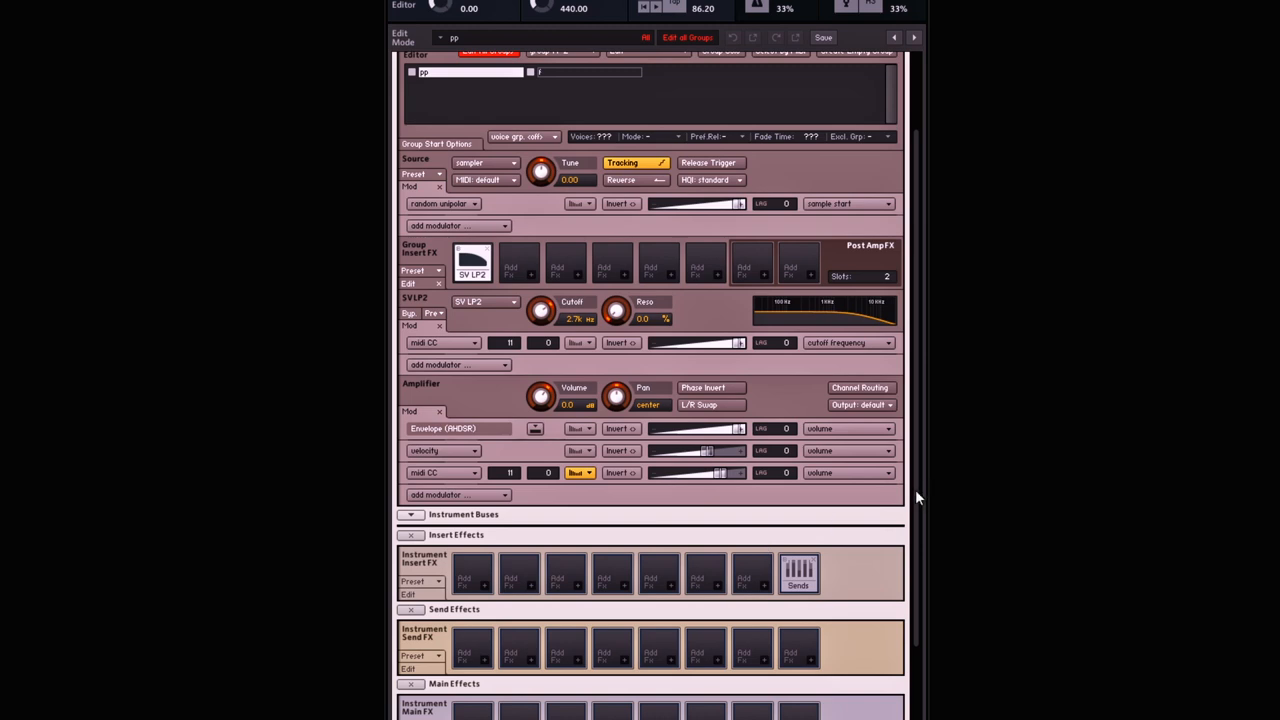
left_click(410, 536)
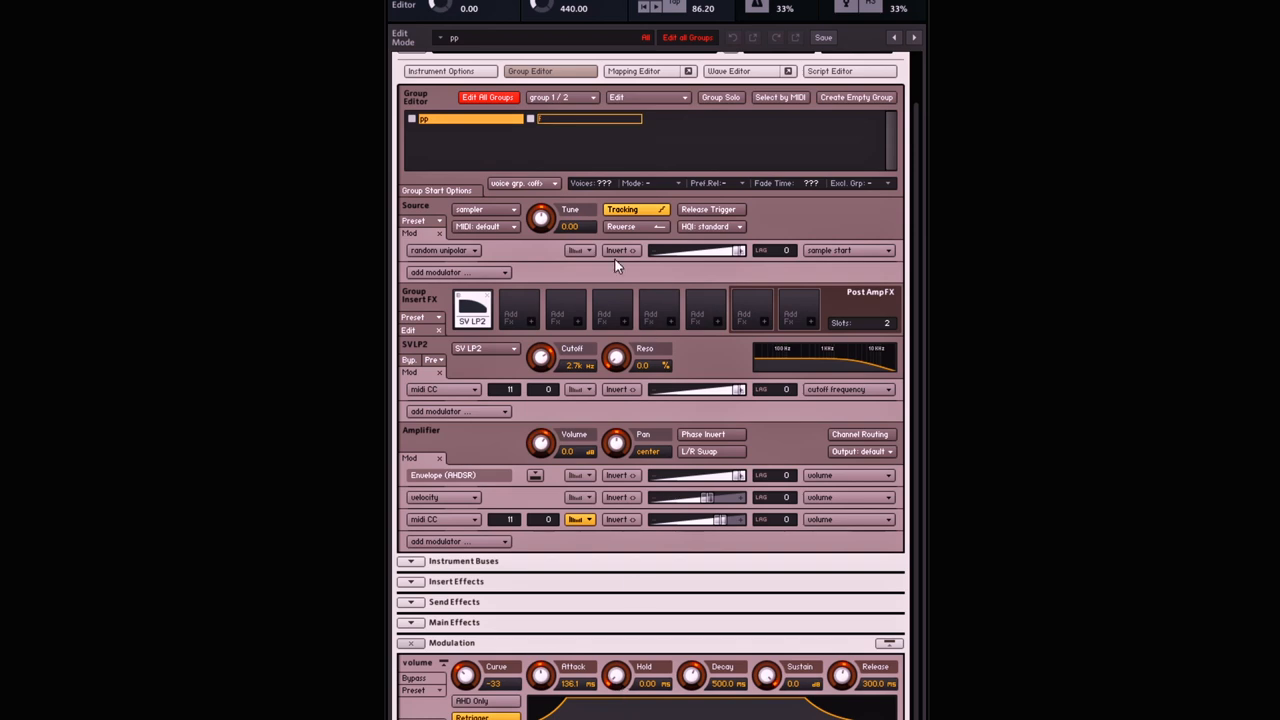
mouse_move(592, 196)
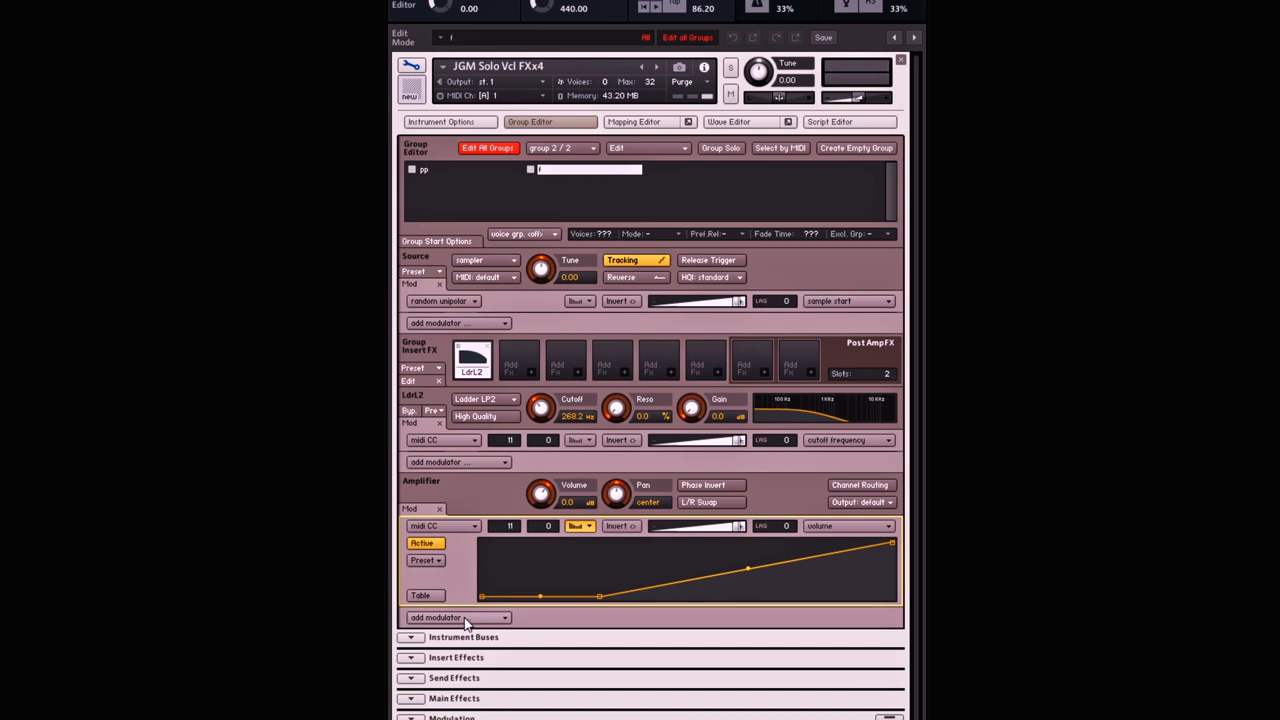
Add an AHDSR volume envelope to the second group and adjust its timing and release knobs
left_click(452, 618)
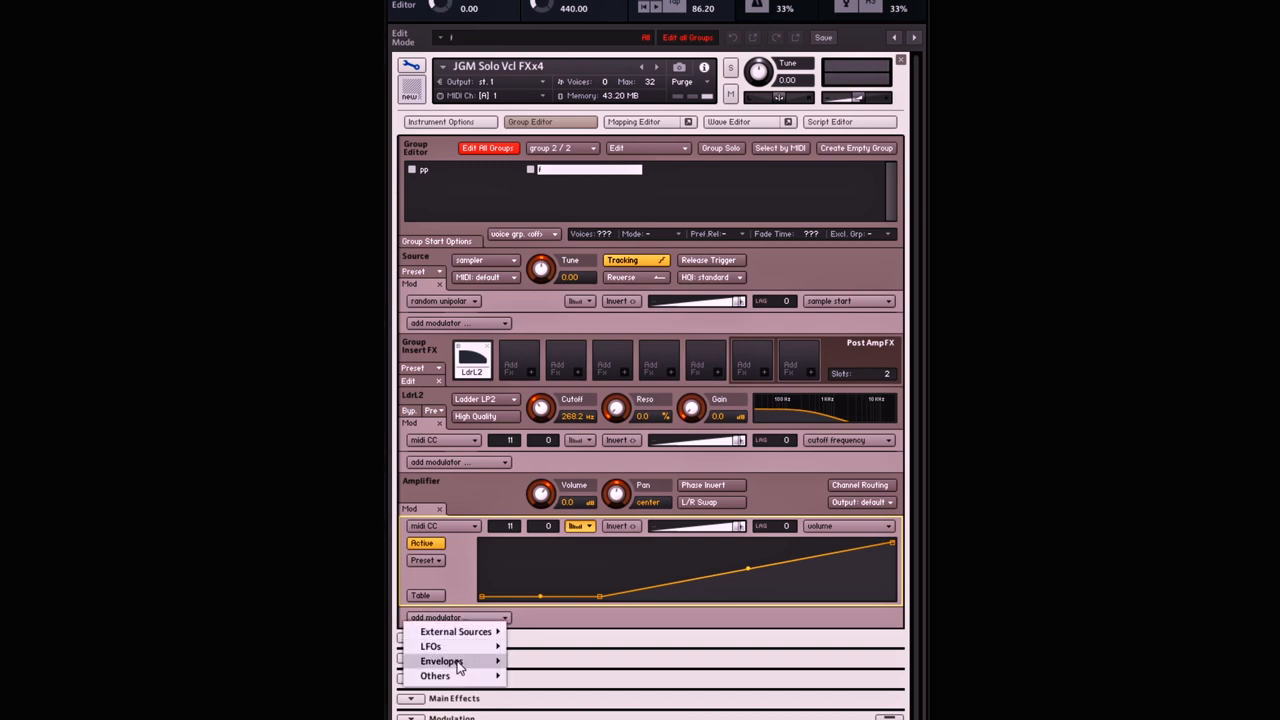
left_click(442, 660)
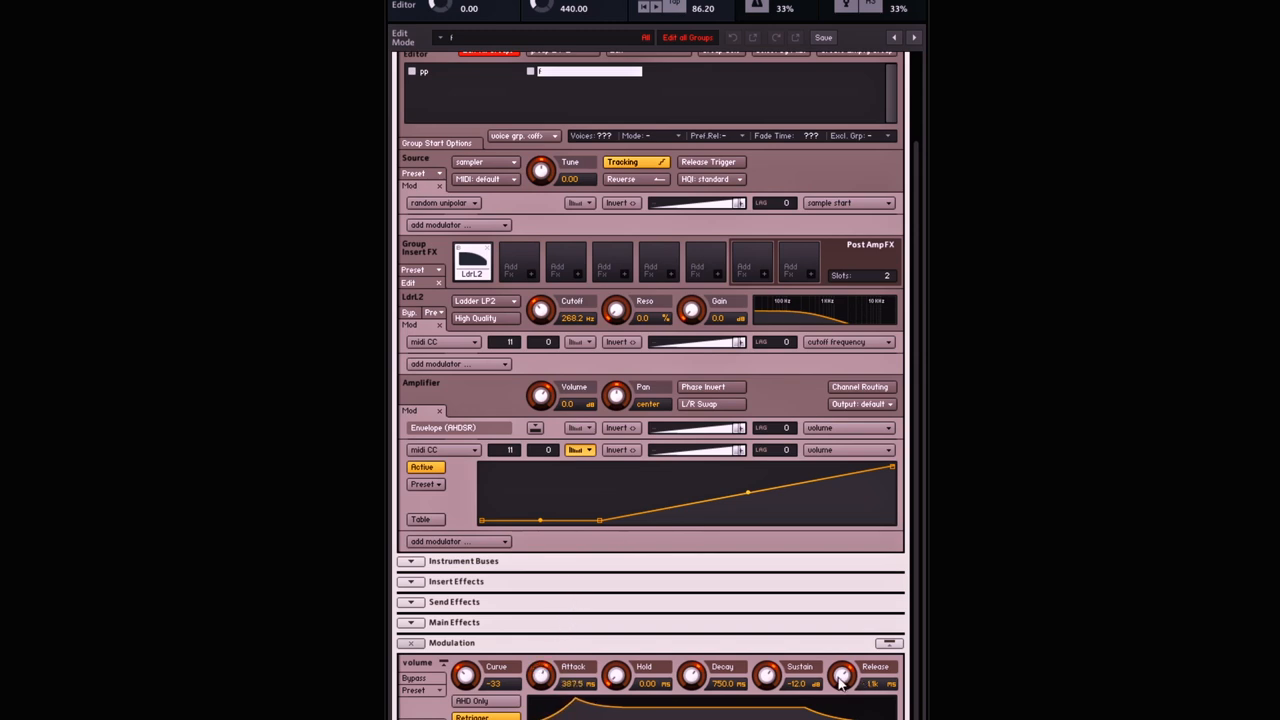
left_click_drag(844, 676, 844, 700)
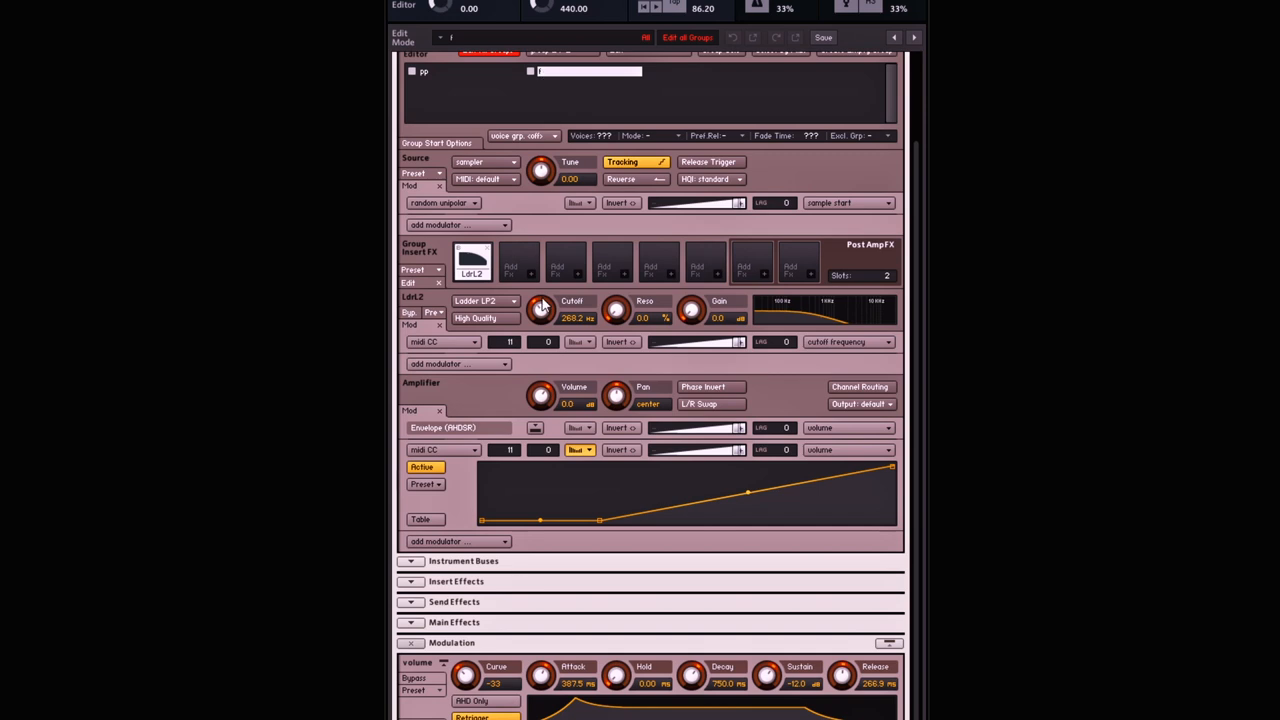
left_click_drag(540, 676, 540, 700)
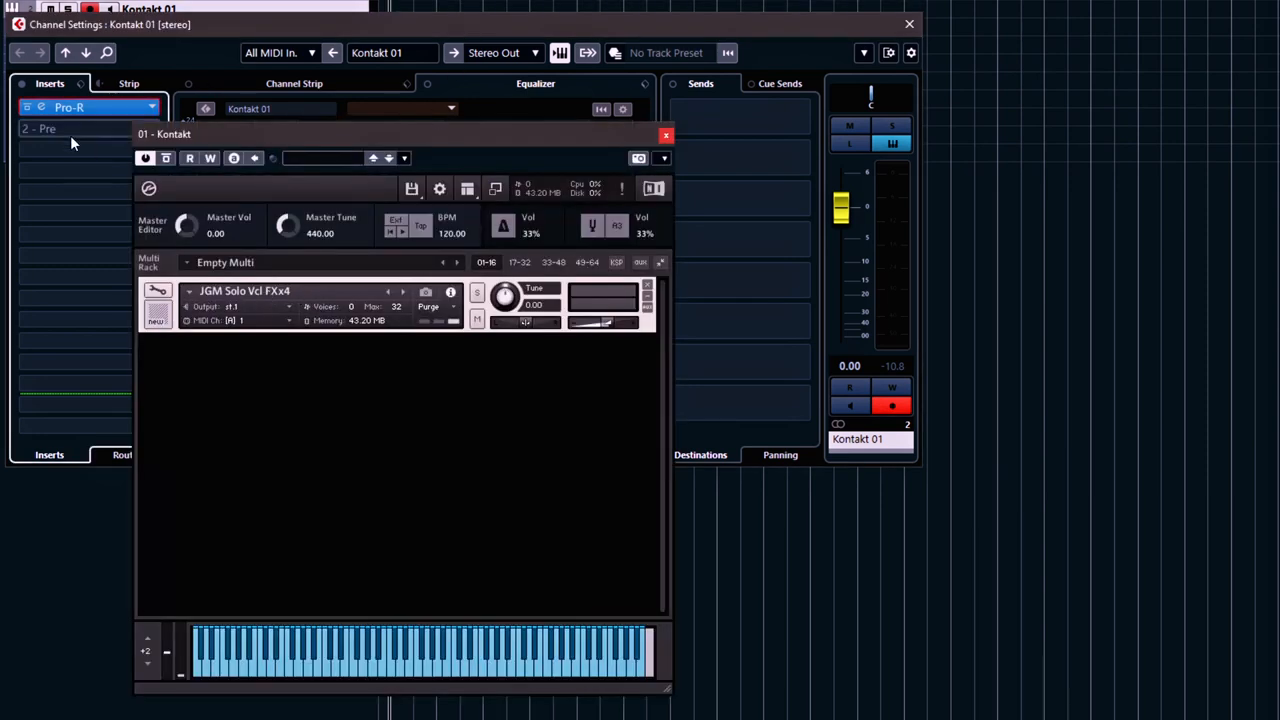
mouse_move(70, 110)
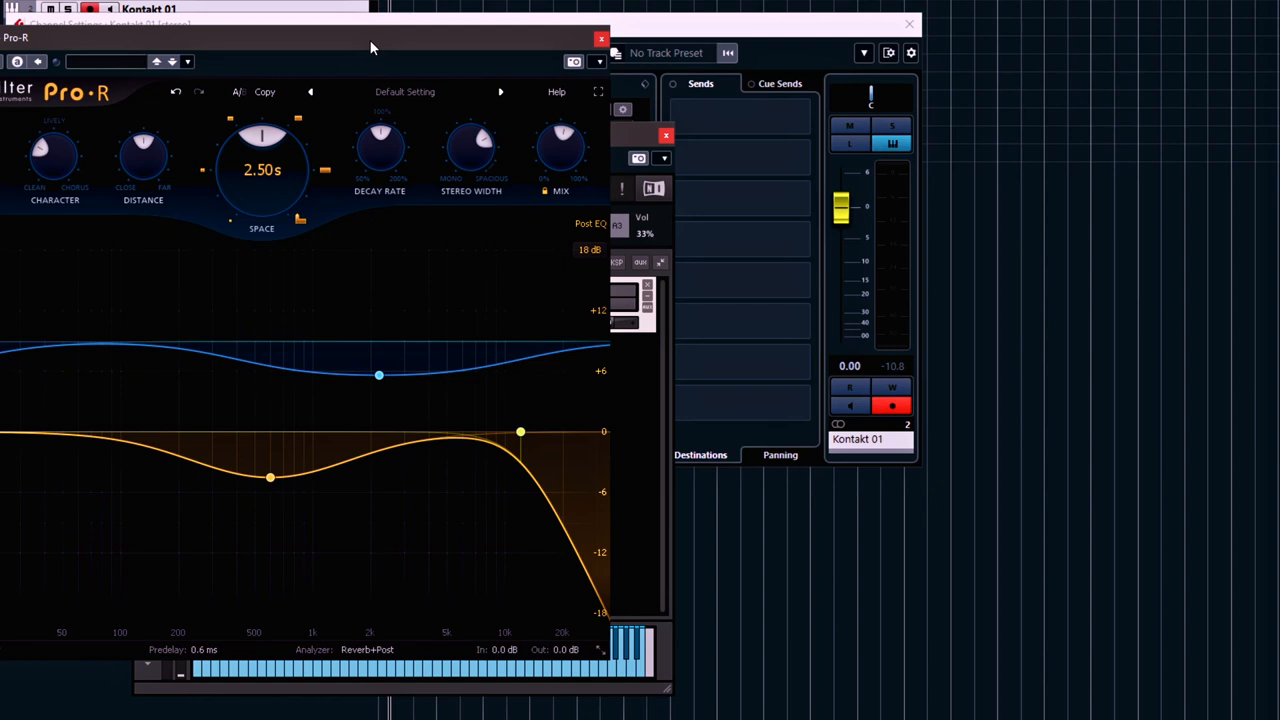
Raise the Pro-R Space knob from 2.50 s to 3.17 s and close the plugin window
left_click_drag(560, 144, 560, 140)
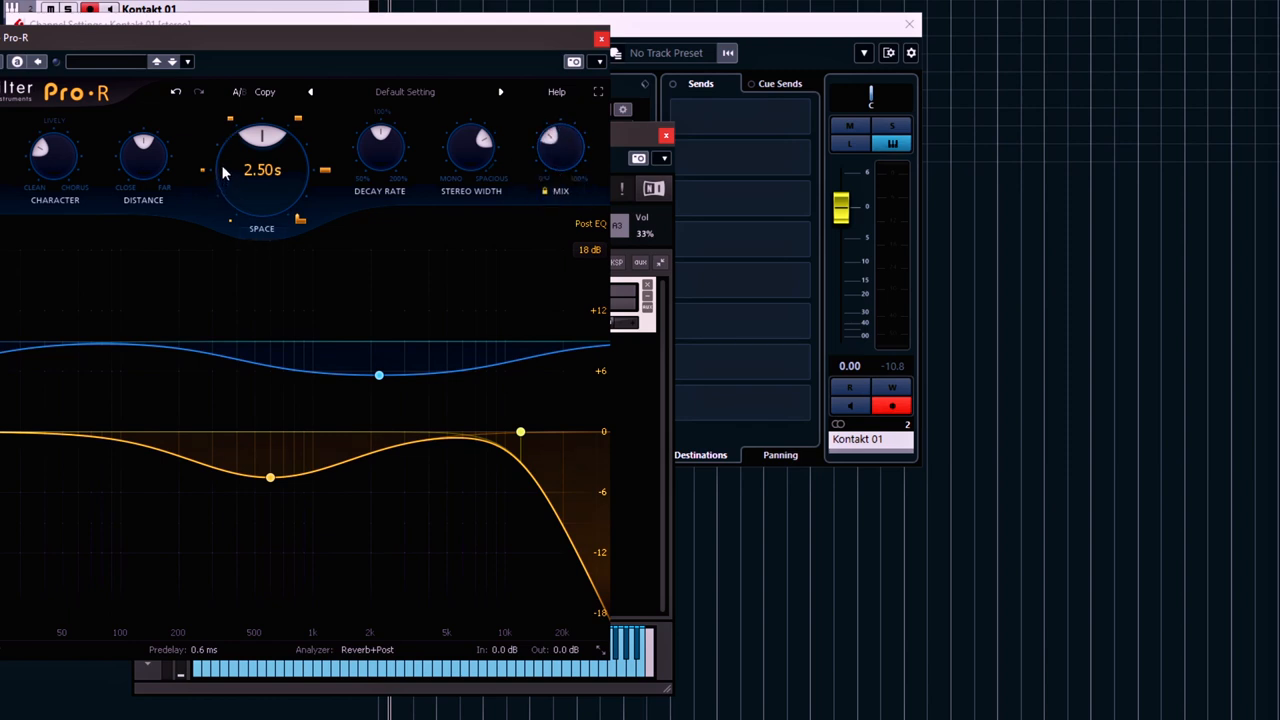
left_click_drag(262, 136, 290, 120)
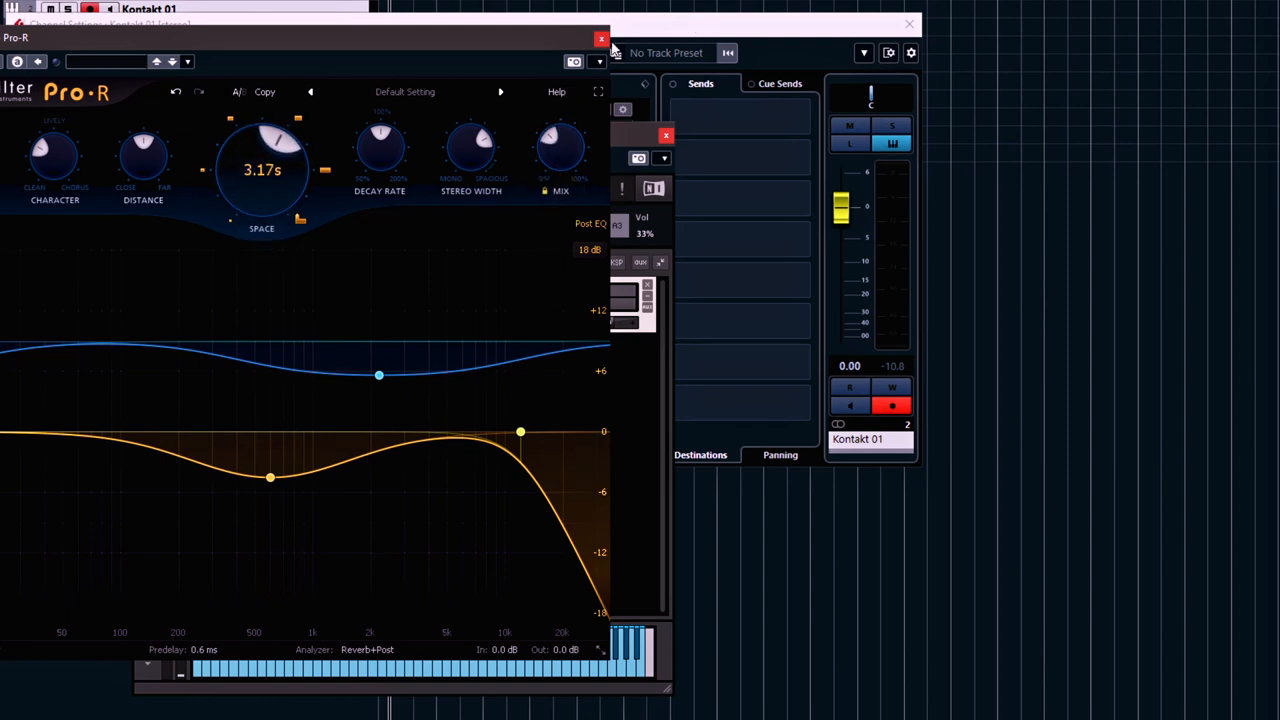
left_click(604, 36)
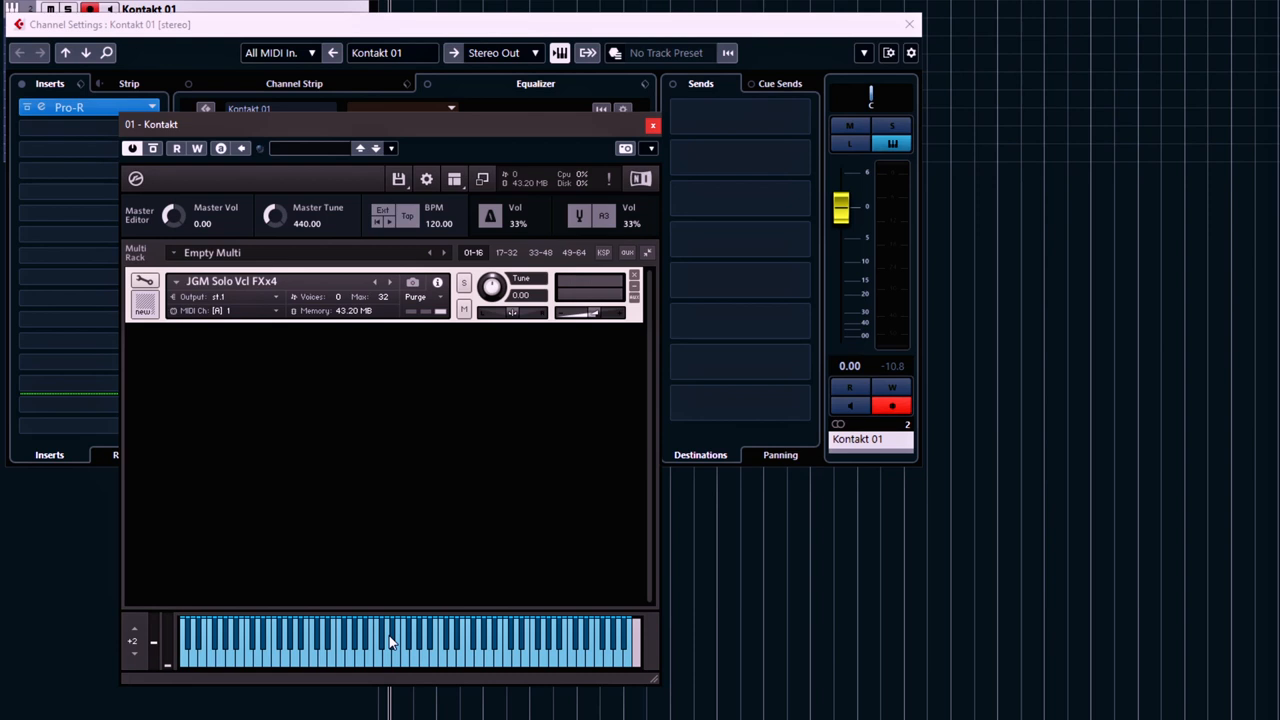
mouse_move(396, 552)
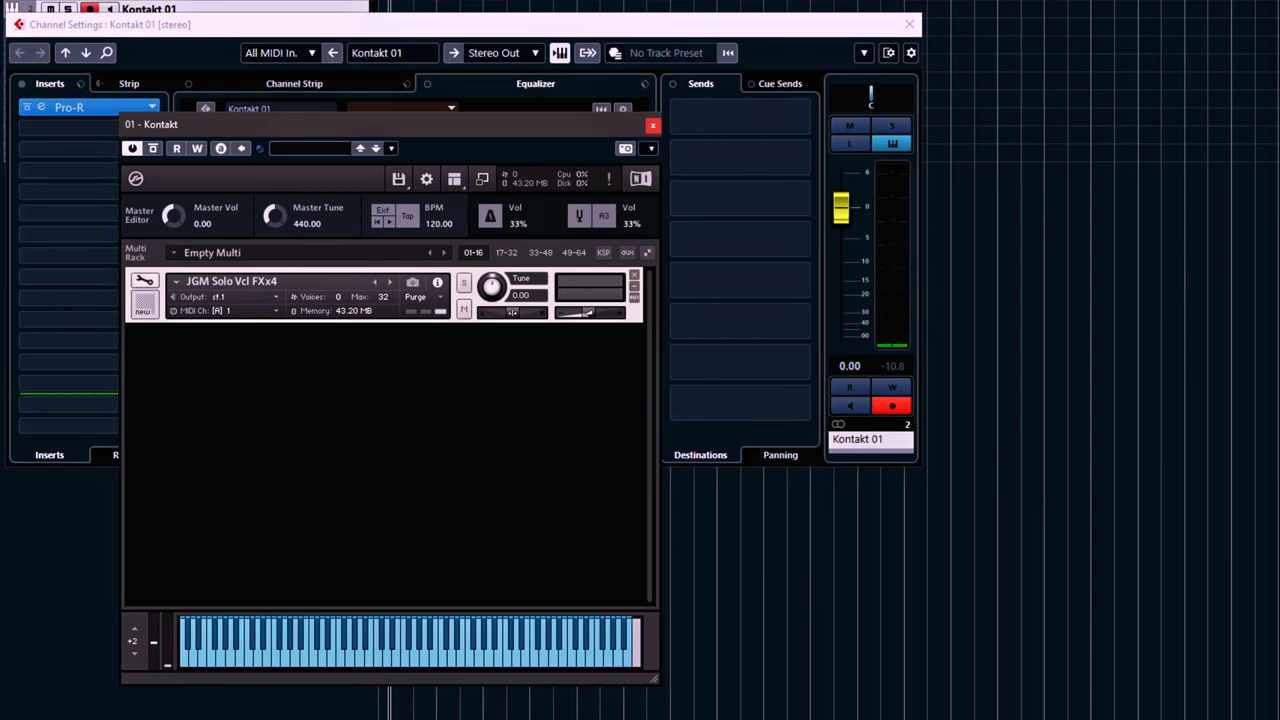
left_click(652, 124)
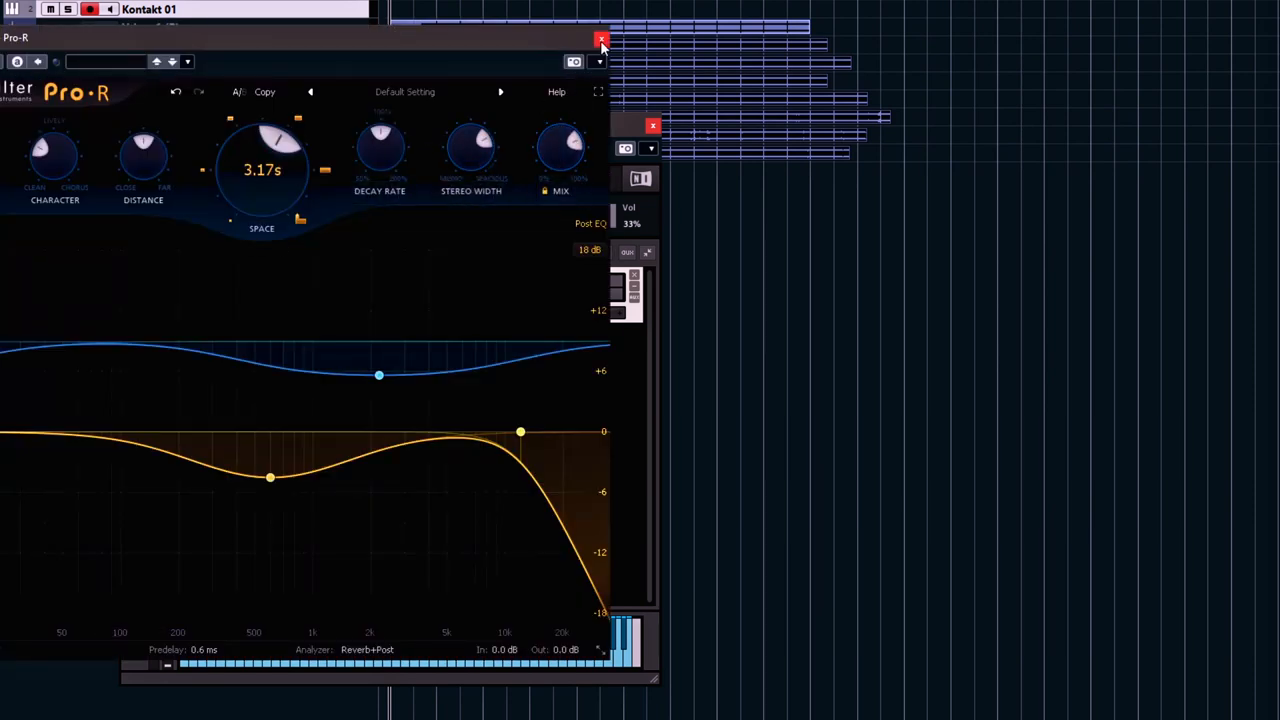
Close the Pro-R window, leaving the cello instrument in the Kontakt multi in view
left_click(600, 38)
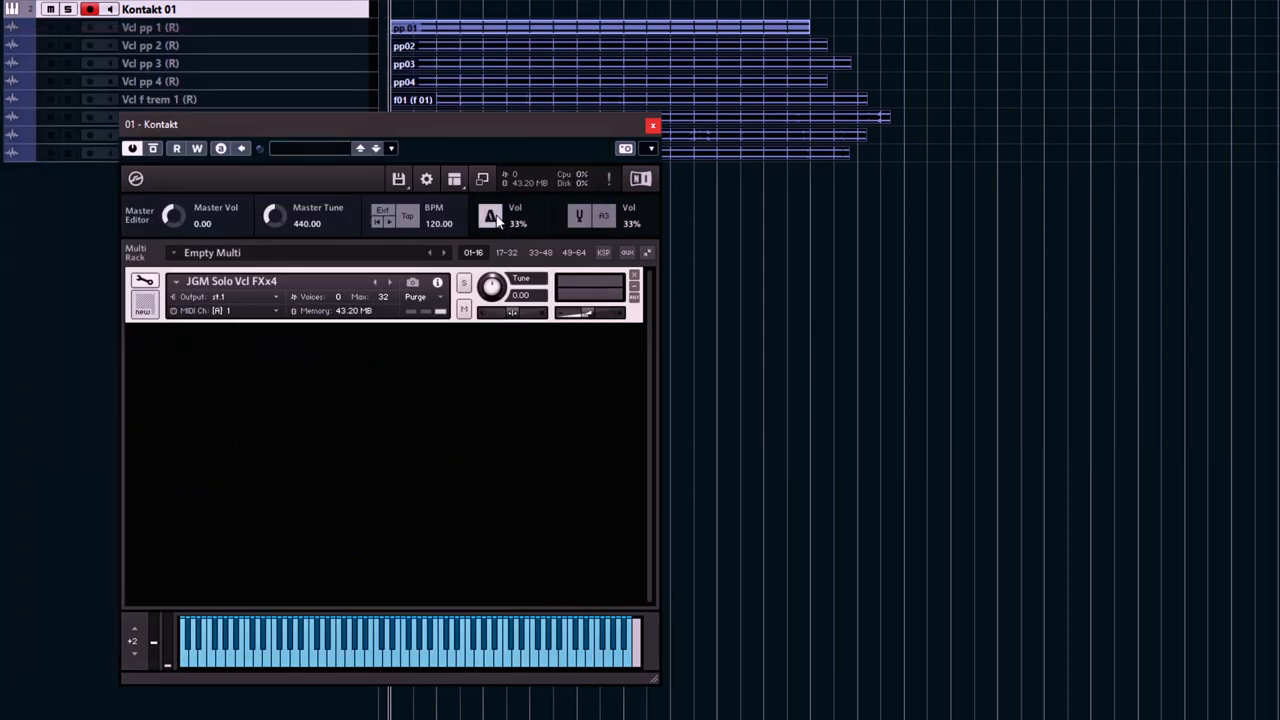